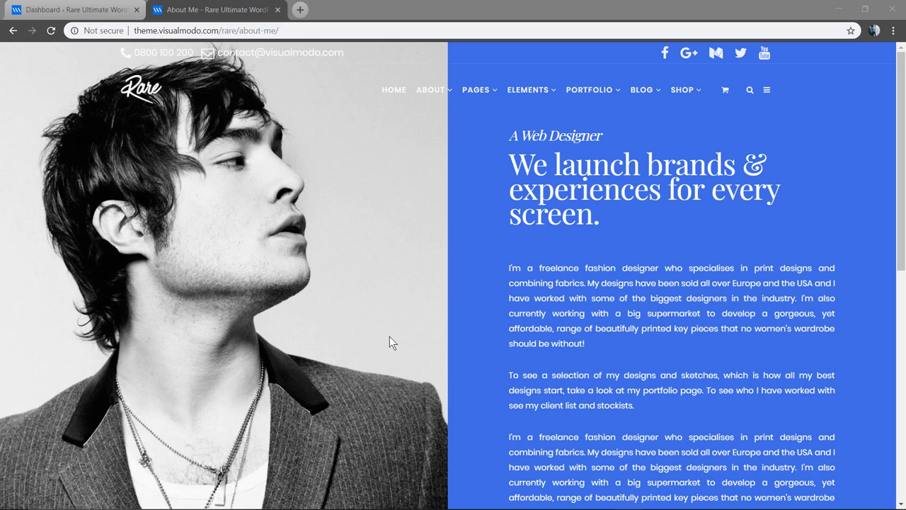
{"action": "mouse_move", "coordinate": [357, 96]}
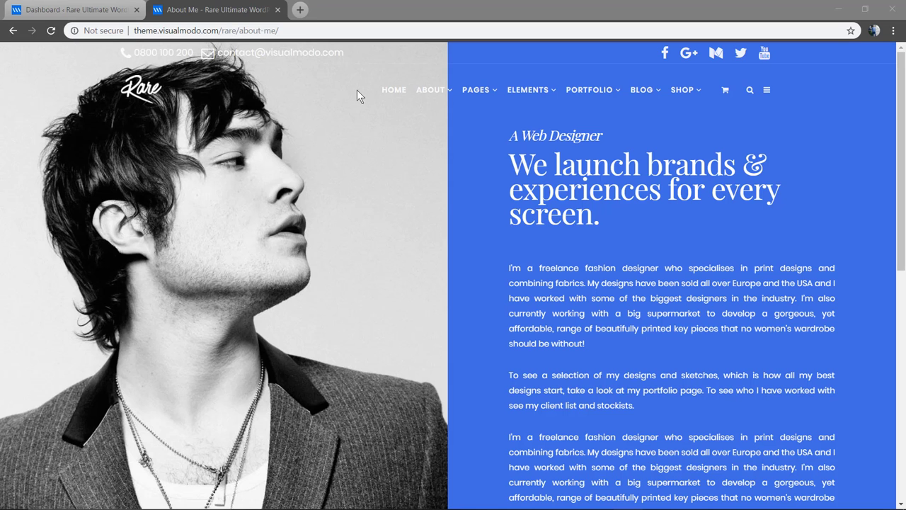
Step: Review the demo page layout to model the new page on
{"action": "left_click", "coordinate": [589, 89]}
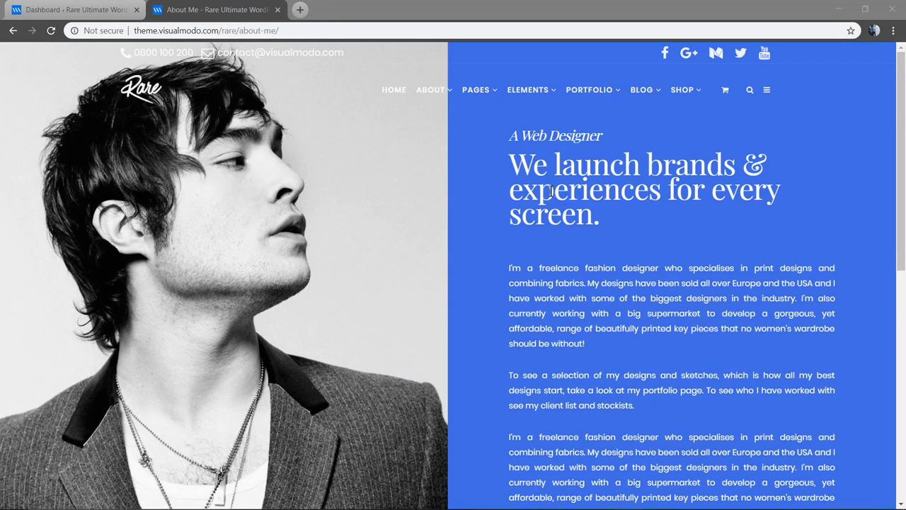
{"action": "mouse_move", "coordinate": [430, 90]}
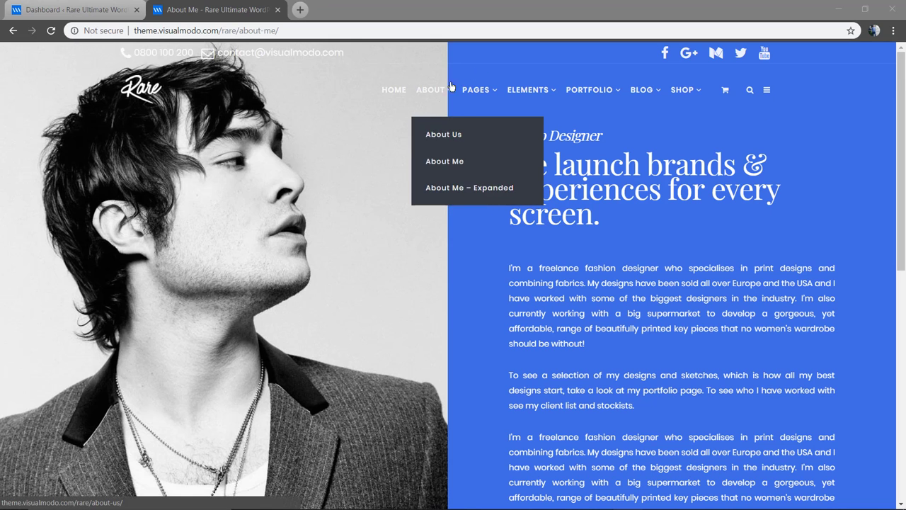
{"action": "scroll", "scroll_direction": "down", "scroll_amount": 3}
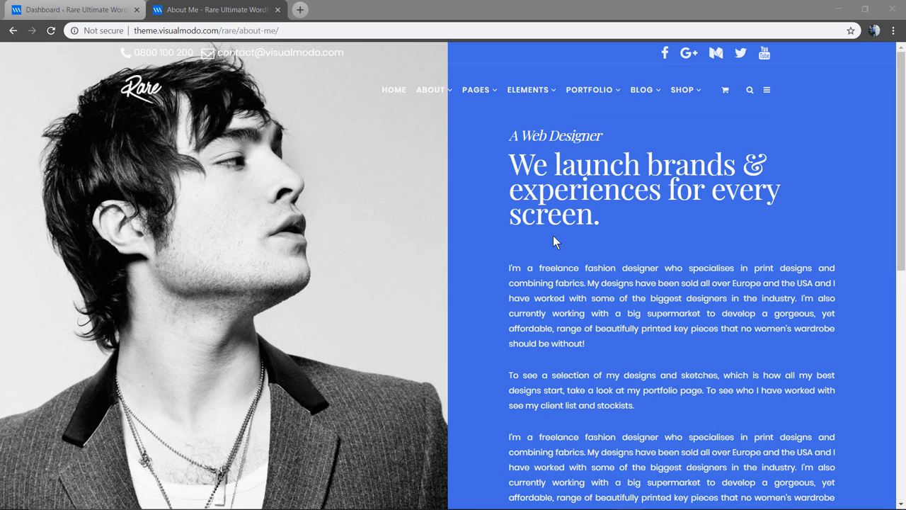
{"action": "mouse_move", "coordinate": [290, 83]}
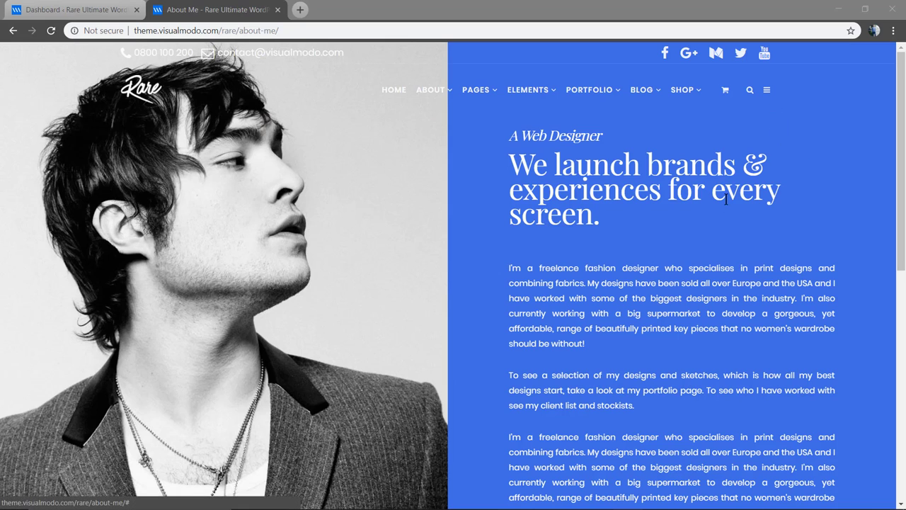
{"action": "mouse_move", "coordinate": [660, 244]}
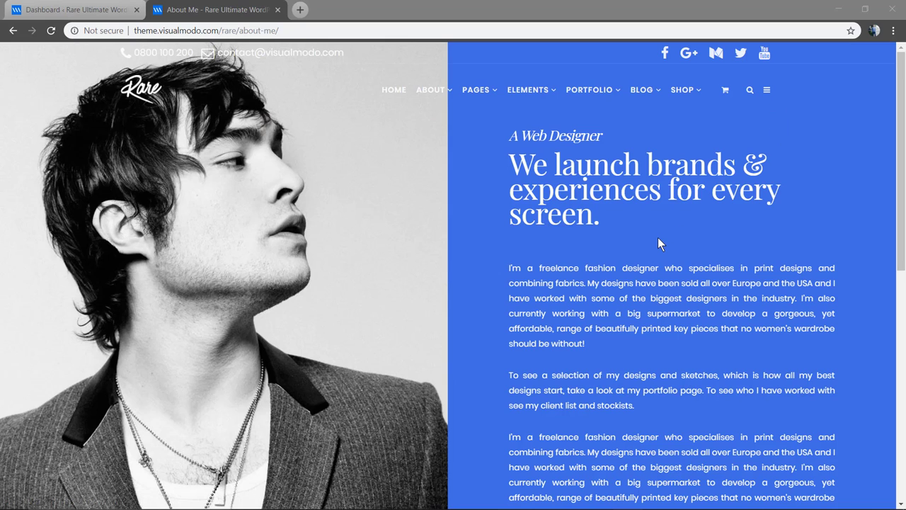
{"action": "mouse_move", "coordinate": [652, 246]}
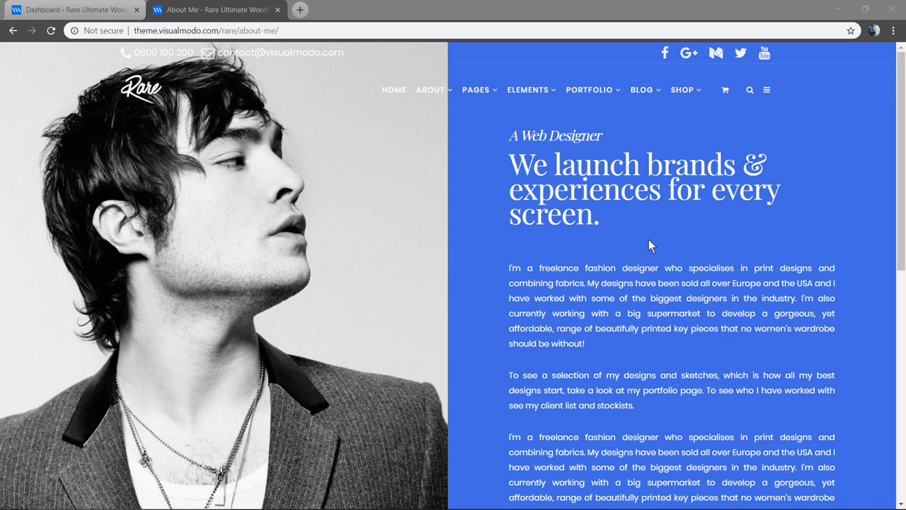
{"action": "mouse_move", "coordinate": [434, 202]}
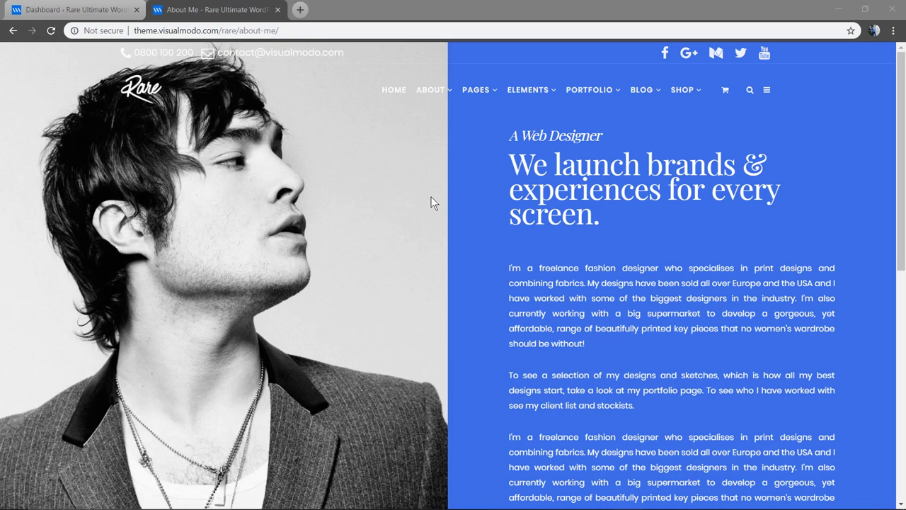
{"action": "mouse_move", "coordinate": [317, 90]}
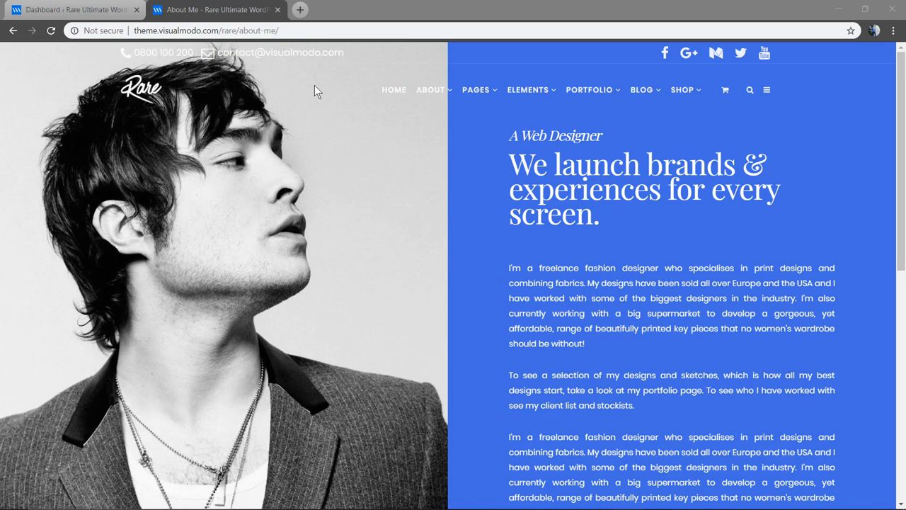
{"action": "scroll", "scroll_direction": "down", "scroll_amount": 3}
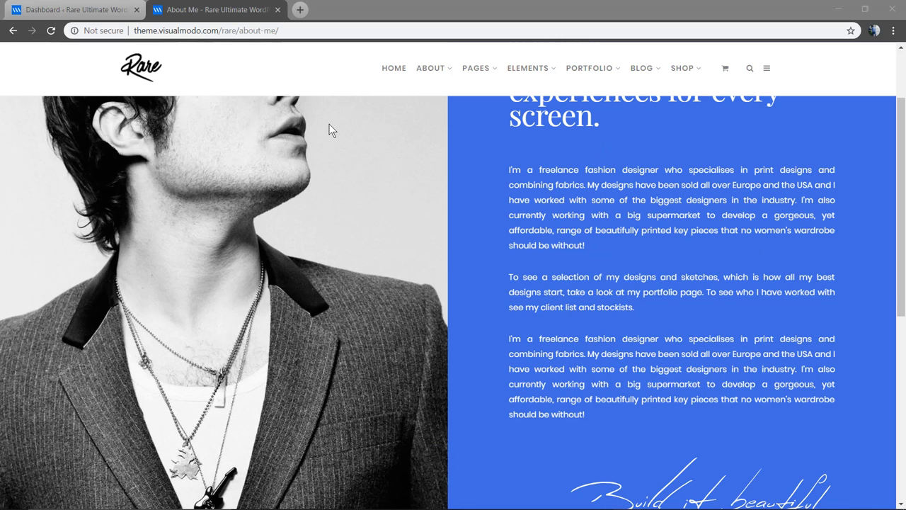
{"action": "scroll", "scroll_direction": "up", "scroll_amount": 3}
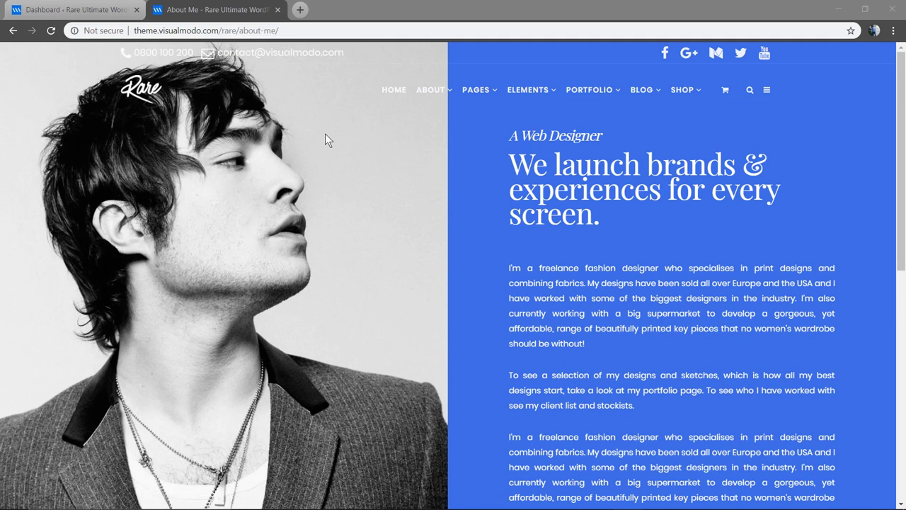
{"action": "mouse_move", "coordinate": [347, 181]}
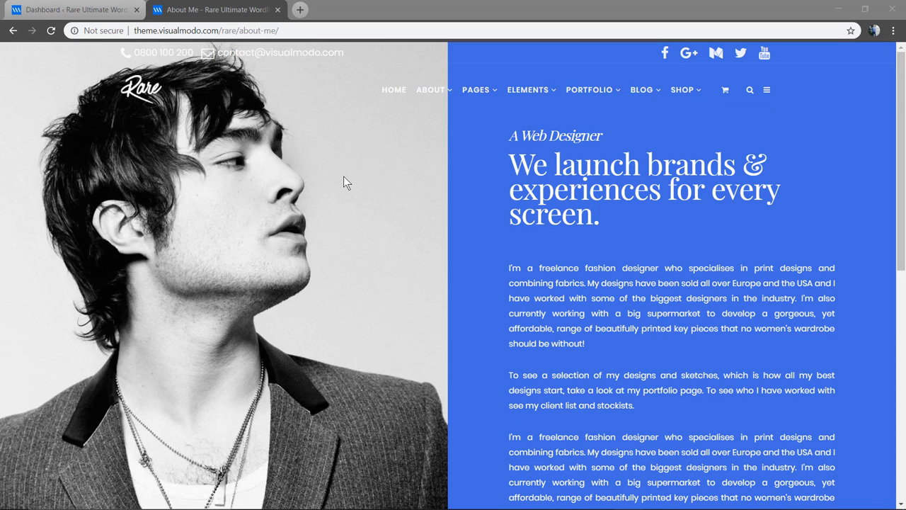
{"action": "mouse_move", "coordinate": [243, 44]}
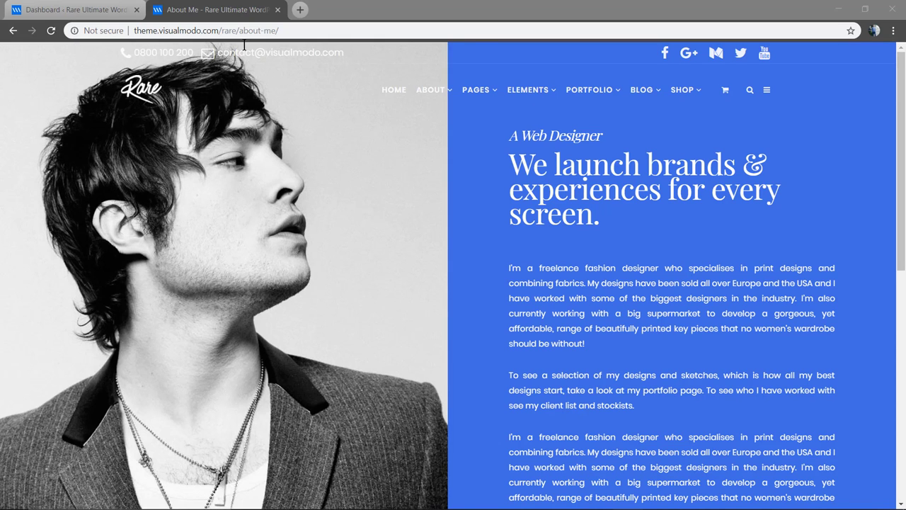
{"action": "mouse_move", "coordinate": [436, 473]}
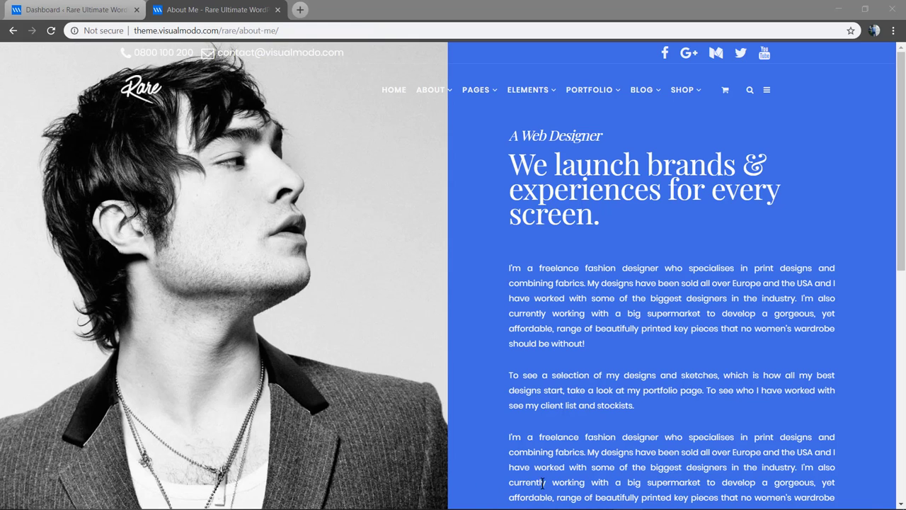
{"action": "mouse_move", "coordinate": [465, 456]}
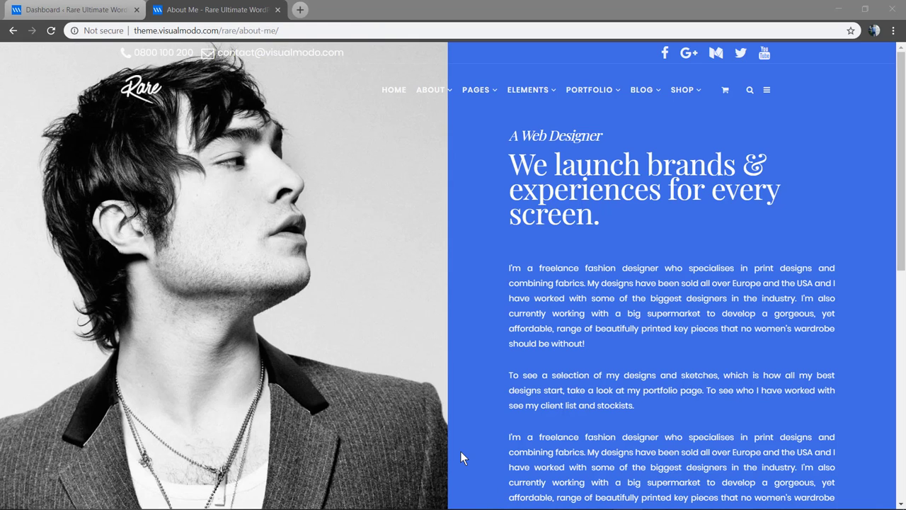
{"action": "mouse_move", "coordinate": [456, 442]}
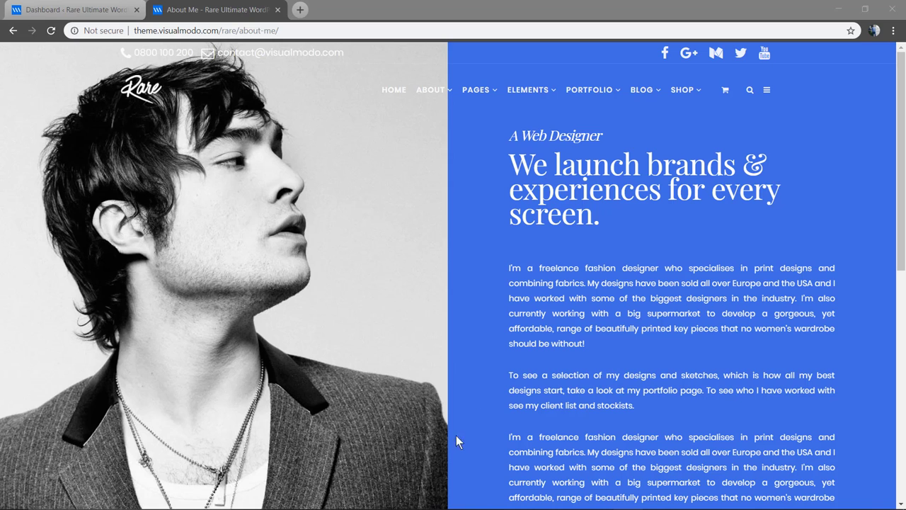
Step: From the WordPress dashboard, create a new blank page via Pages > Add New
{"action": "left_click", "coordinate": [70, 9]}
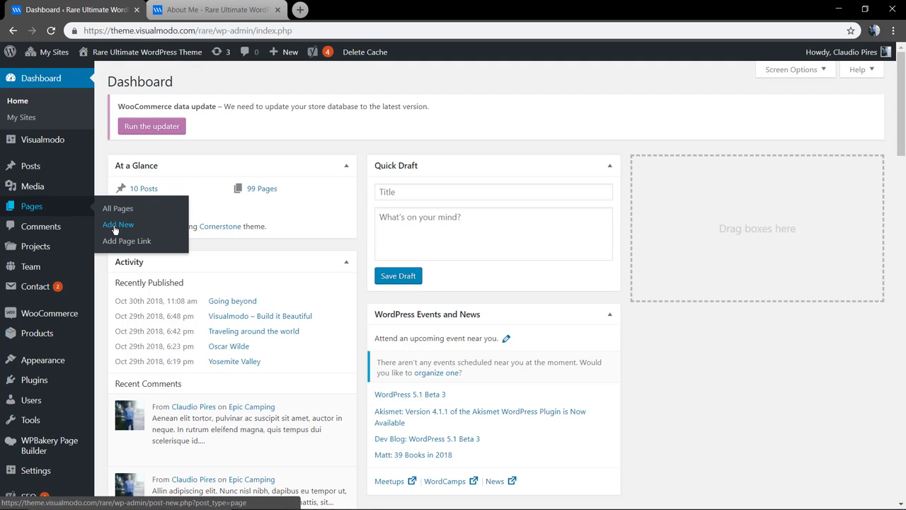
{"action": "left_click", "coordinate": [117, 224]}
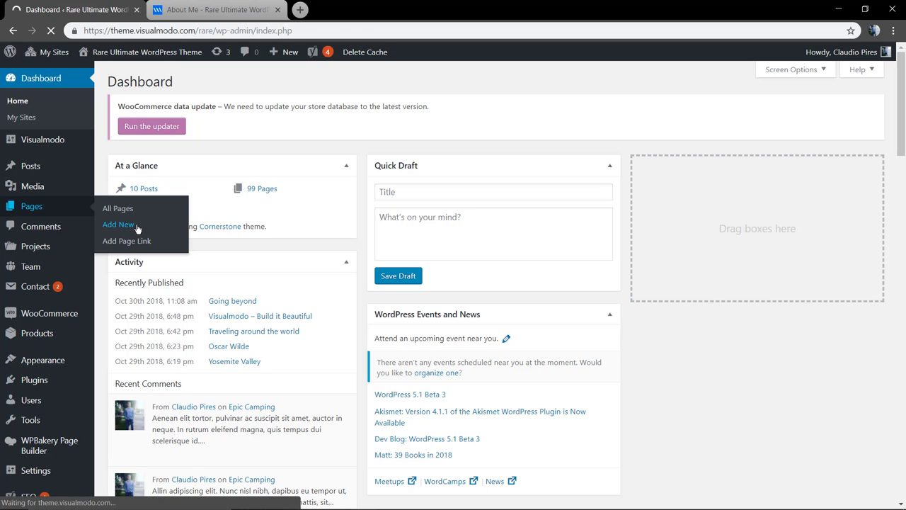
{"action": "left_click", "coordinate": [119, 223]}
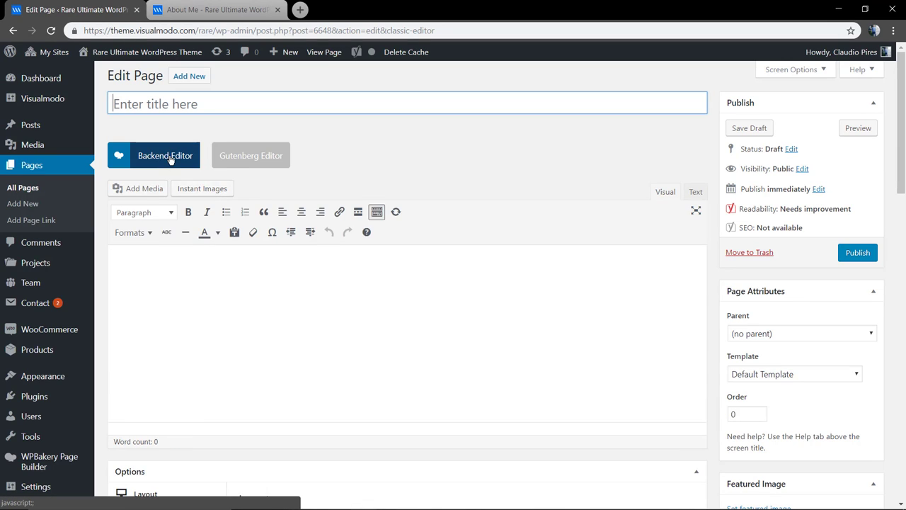
Step: Activate the WPBakery Backend Editor and title the page 'Overlay Page'
{"action": "left_click", "coordinate": [164, 154]}
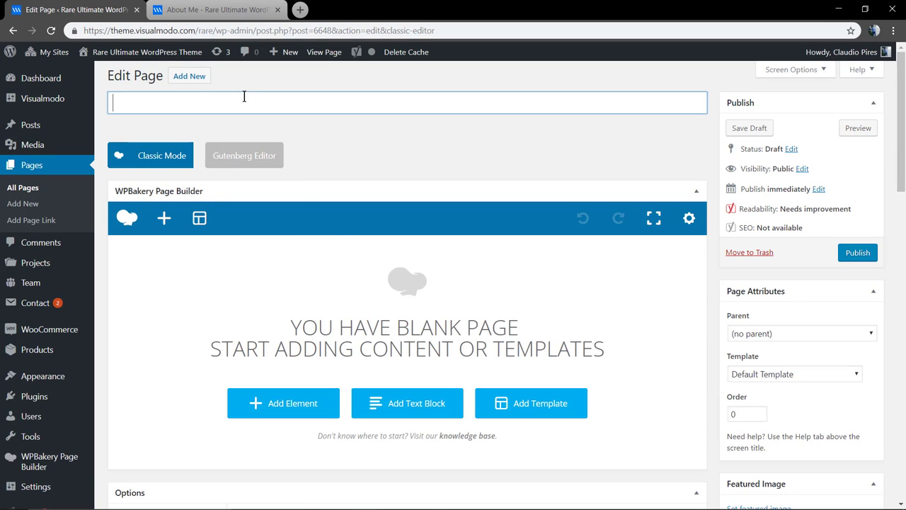
{"action": "type", "text": "O"}
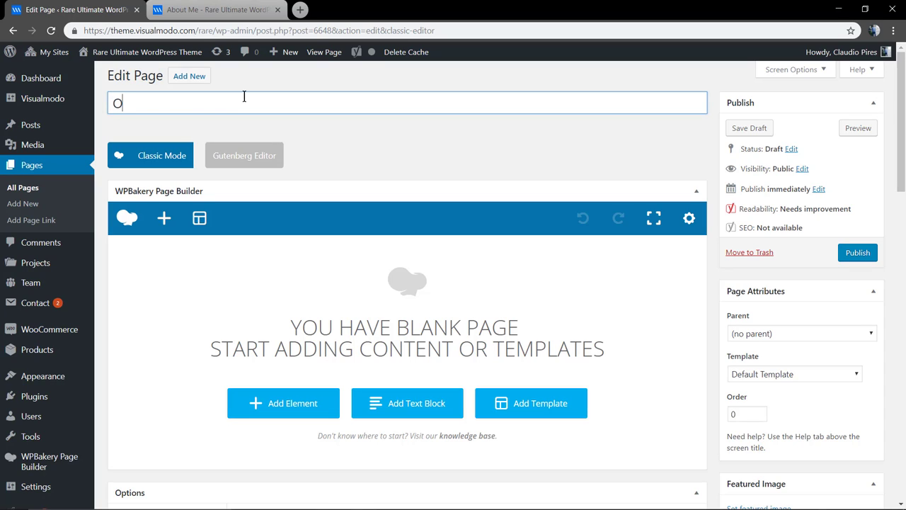
{"action": "type", "text": "verlay"}
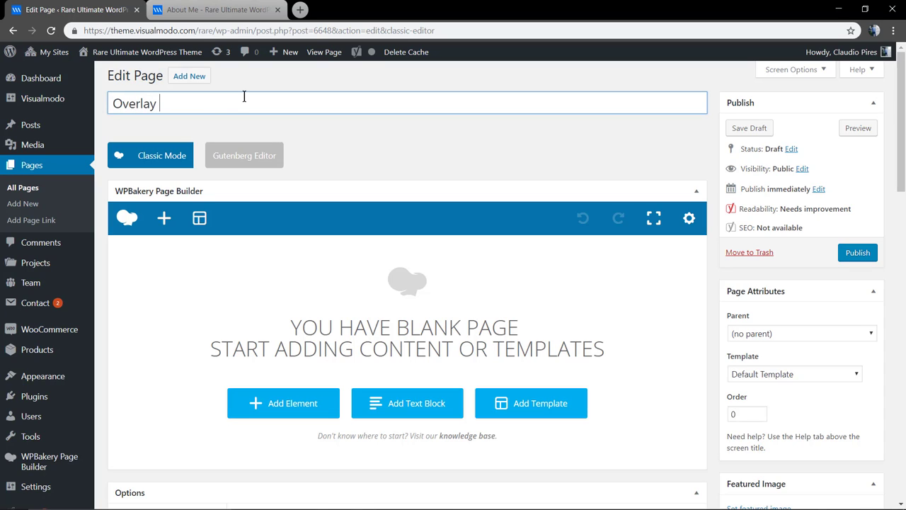
{"action": "type", "text": "Page"}
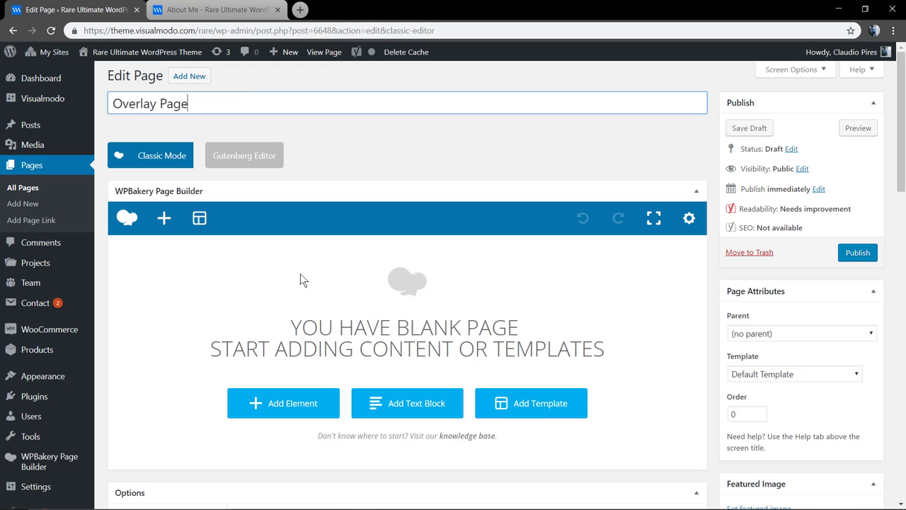
{"action": "mouse_move", "coordinate": [207, 314]}
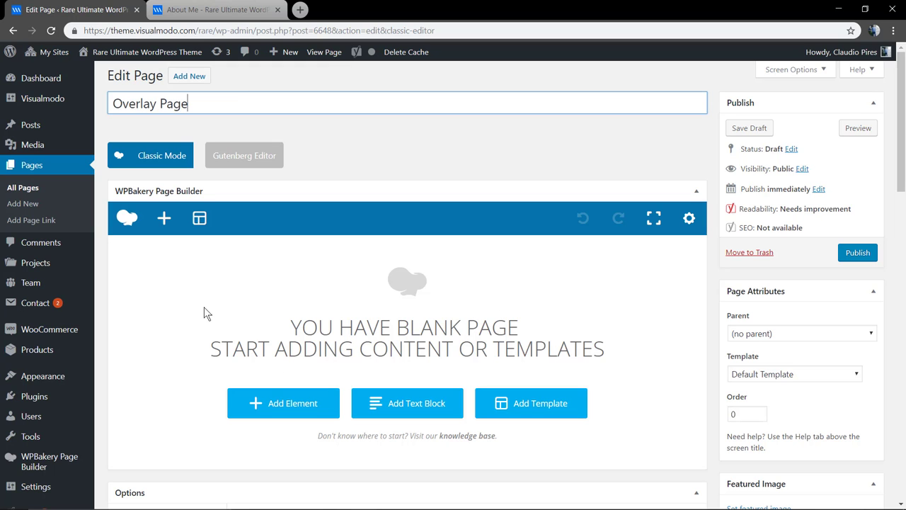
{"action": "left_click", "coordinate": [215, 8]}
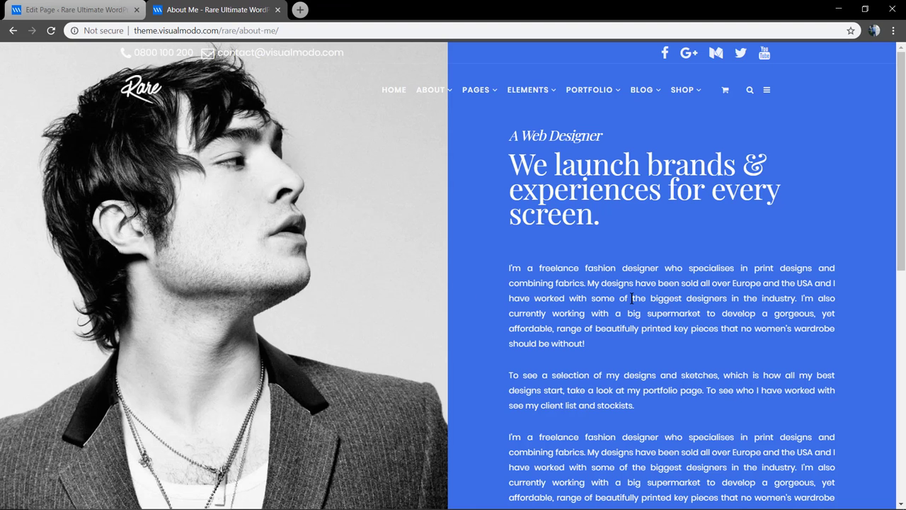
{"action": "left_click", "coordinate": [71, 9]}
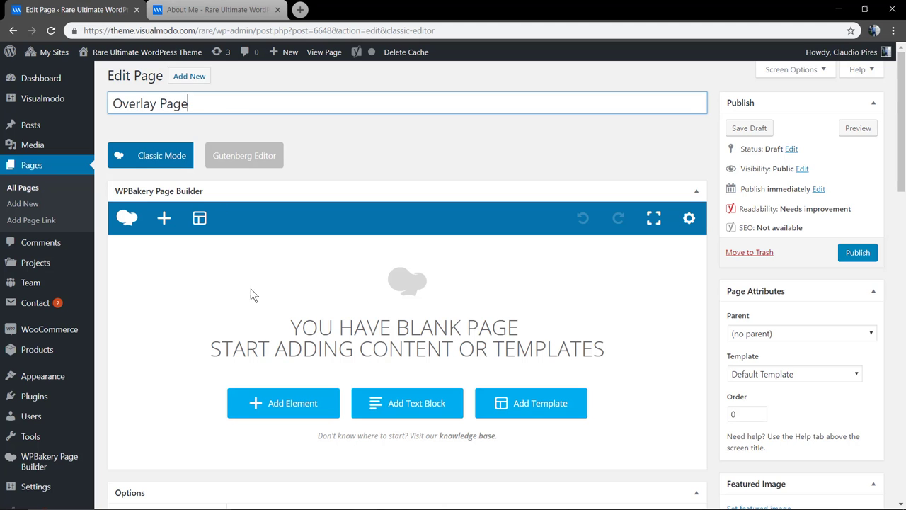
Step: Add a Row element split into two empty columns to the layout
{"action": "left_click", "coordinate": [283, 402]}
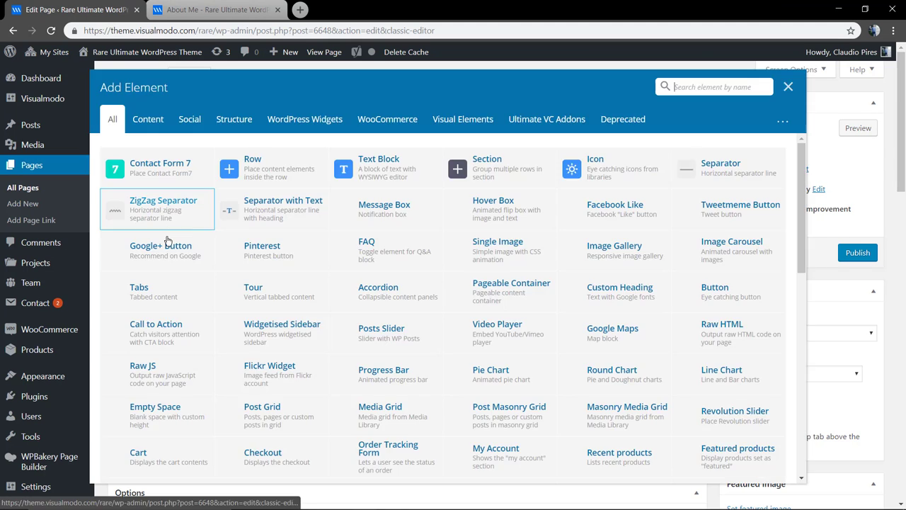
{"action": "left_click", "coordinate": [787, 86]}
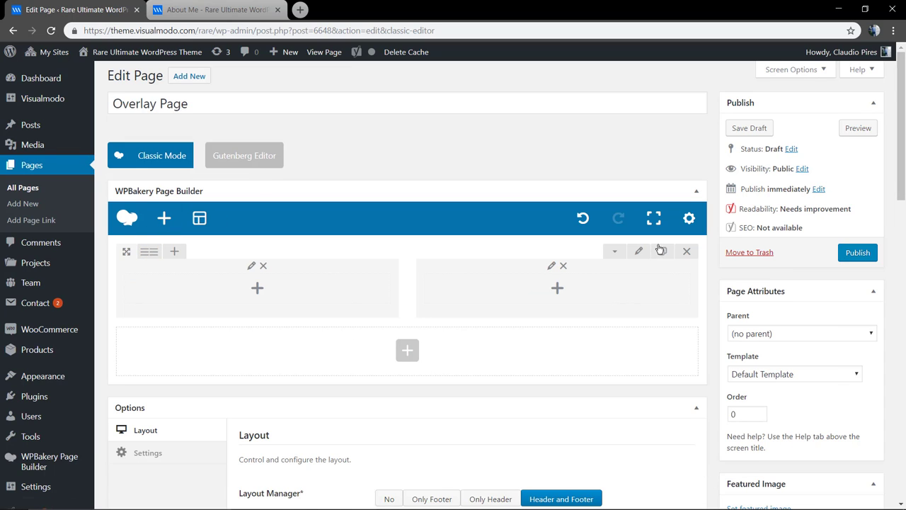
{"action": "mouse_move", "coordinate": [638, 252]}
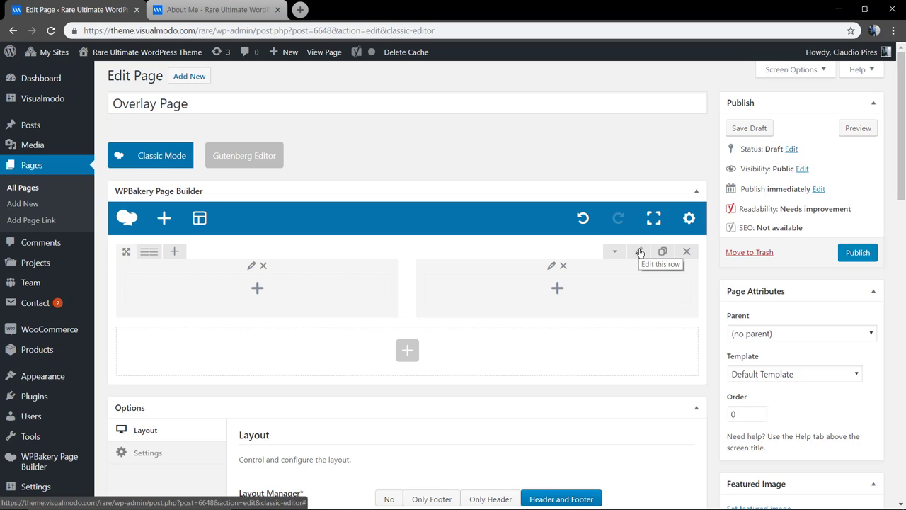
Step: Set Row stretch to 'Stretch row and content (no paddings)', Full height off, and save
{"action": "left_click", "coordinate": [639, 252]}
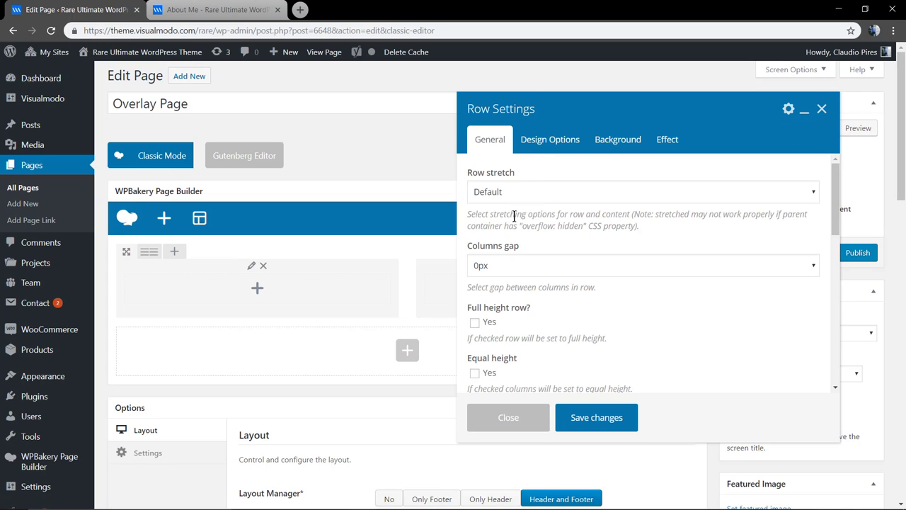
{"action": "left_click", "coordinate": [642, 191]}
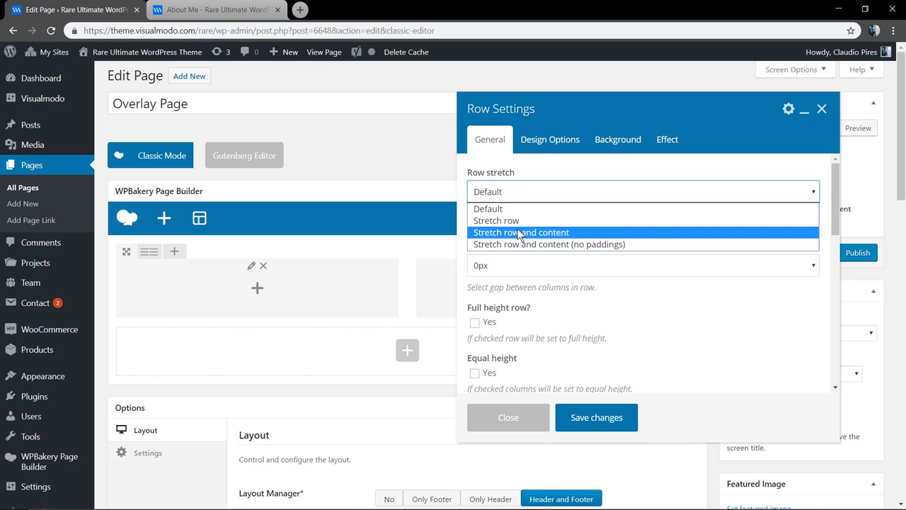
{"action": "left_click", "coordinate": [549, 244]}
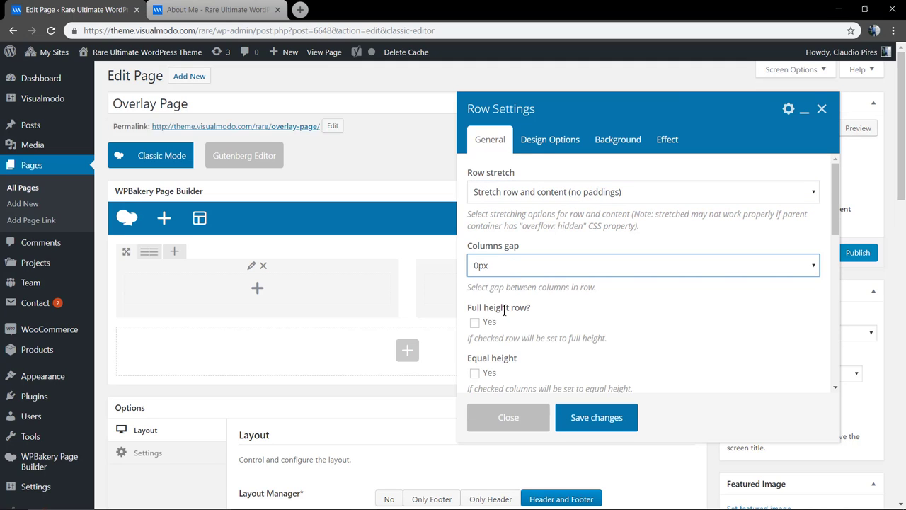
{"action": "left_click", "coordinate": [476, 323]}
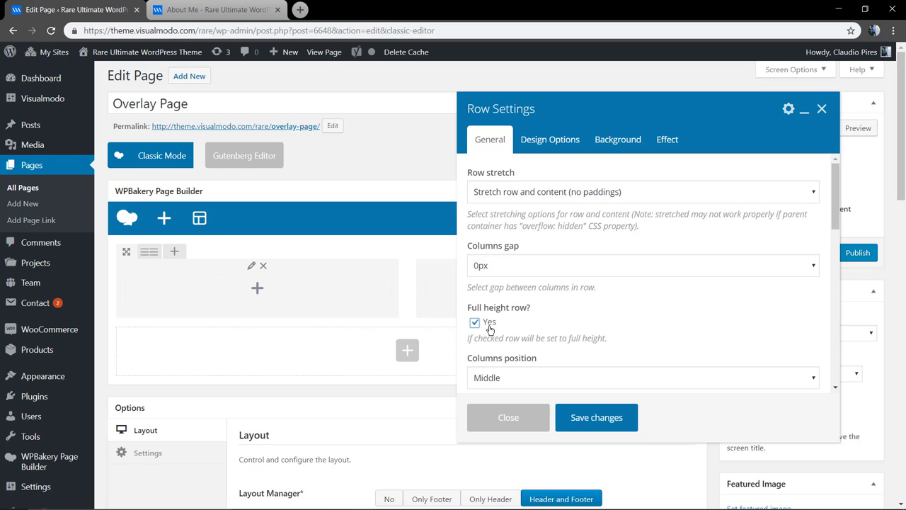
{"action": "scroll", "scroll_direction": "down", "scroll_amount": 3}
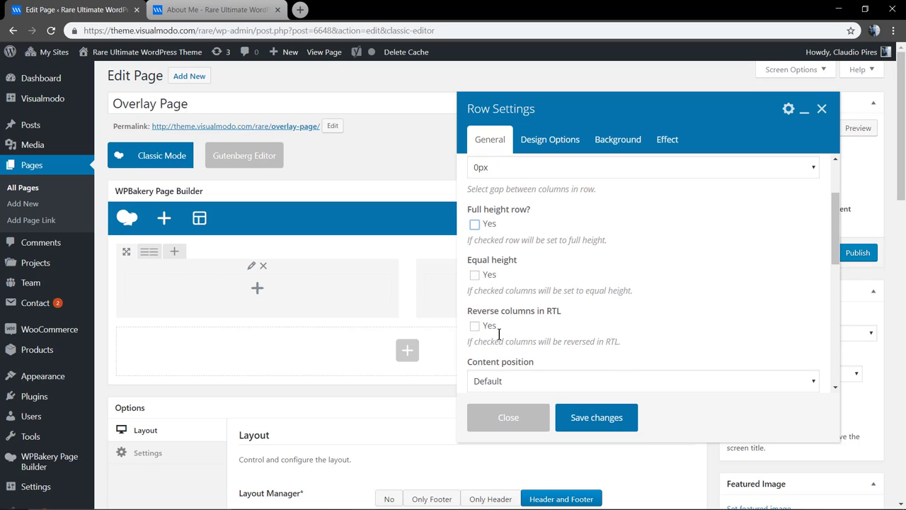
{"action": "scroll", "scroll_direction": "down", "scroll_amount": 3}
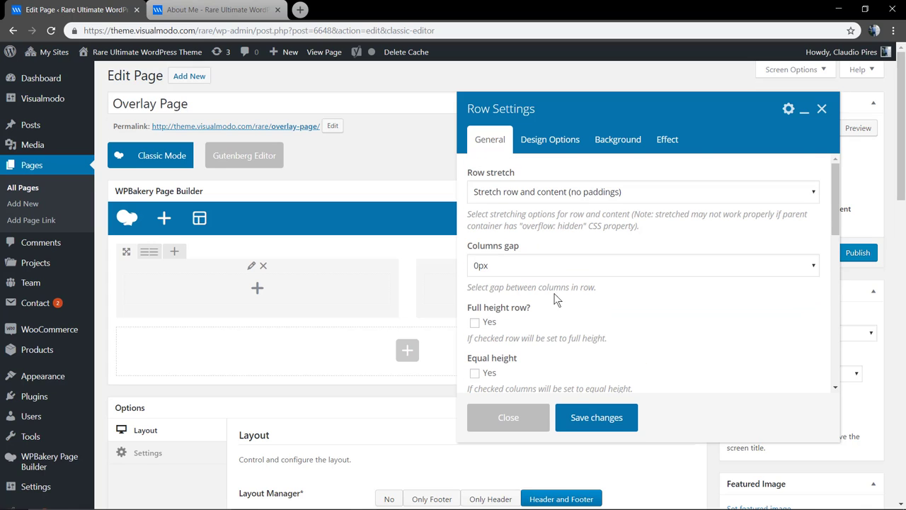
{"action": "left_click", "coordinate": [640, 191]}
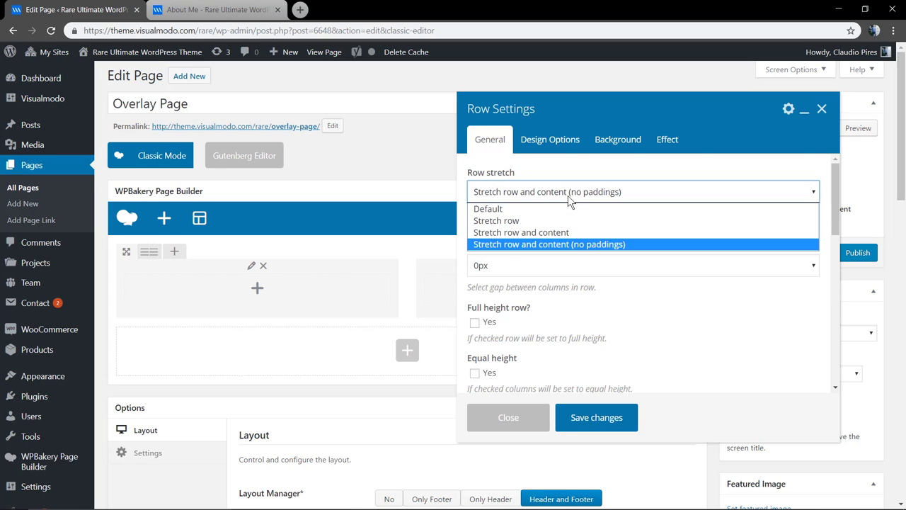
{"action": "left_click", "coordinate": [509, 416]}
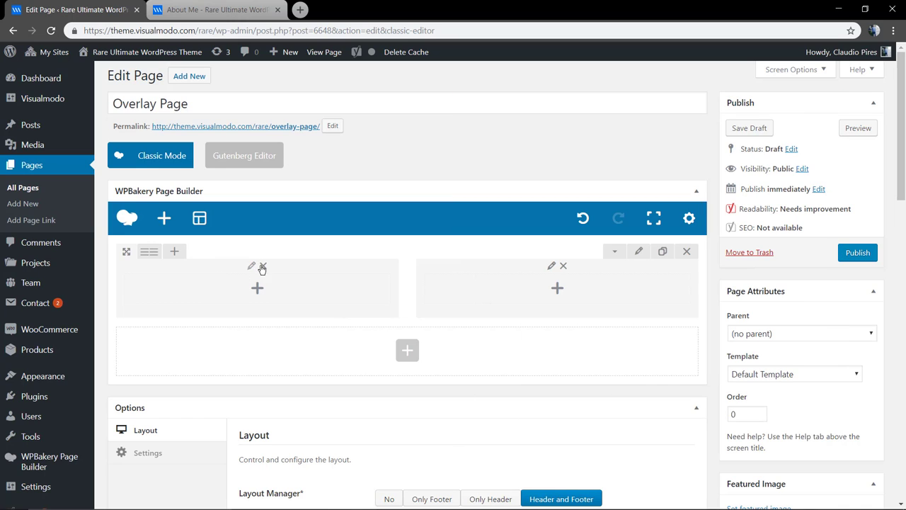
{"action": "mouse_move", "coordinate": [251, 266]}
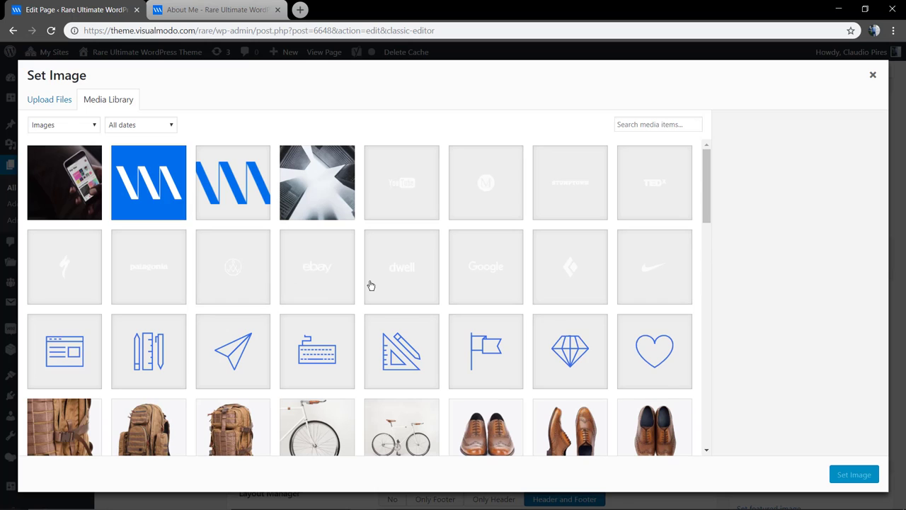
Step: Give the left column the portrait photo from the media library as its background image
{"action": "scroll", "scroll_direction": "down", "scroll_amount": 3}
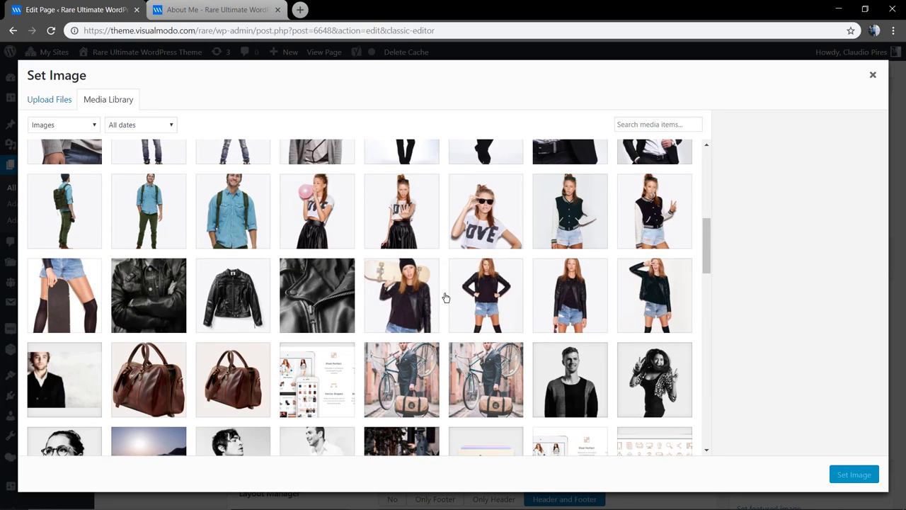
{"action": "left_click", "coordinate": [233, 266]}
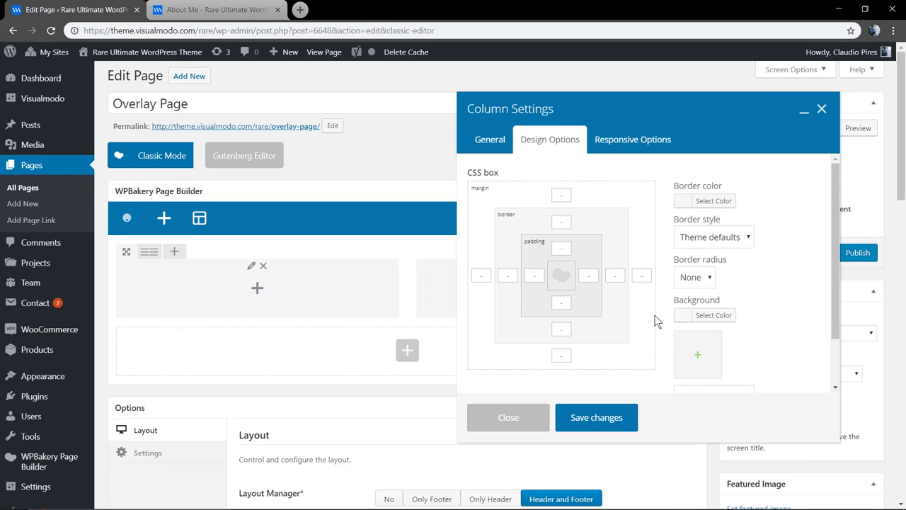
{"action": "left_click", "coordinate": [712, 335]}
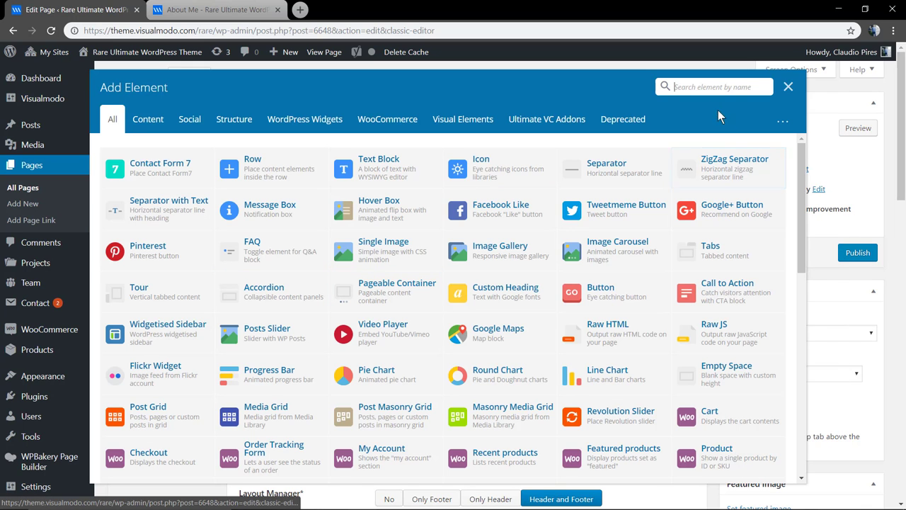
Step: Add an Empty Space element of 450px height to the left column
{"action": "type", "text": "spac"}
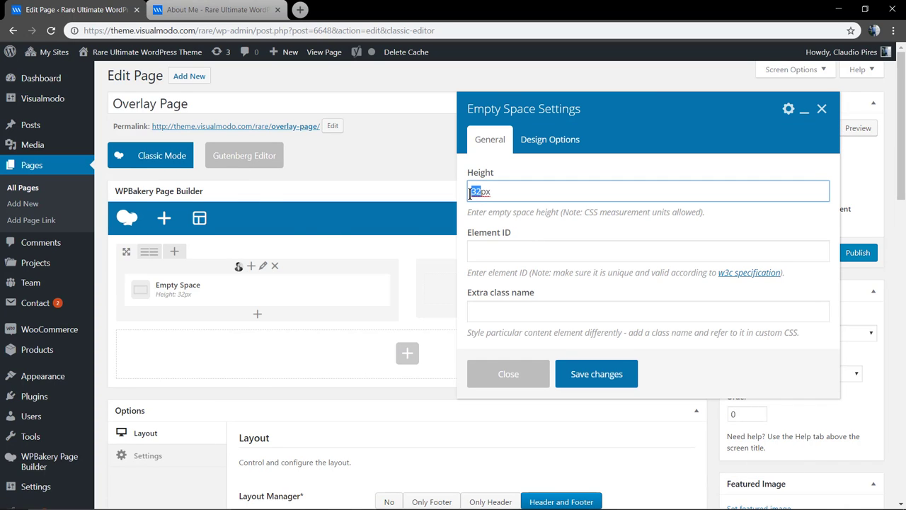
{"action": "type", "text": "450px"}
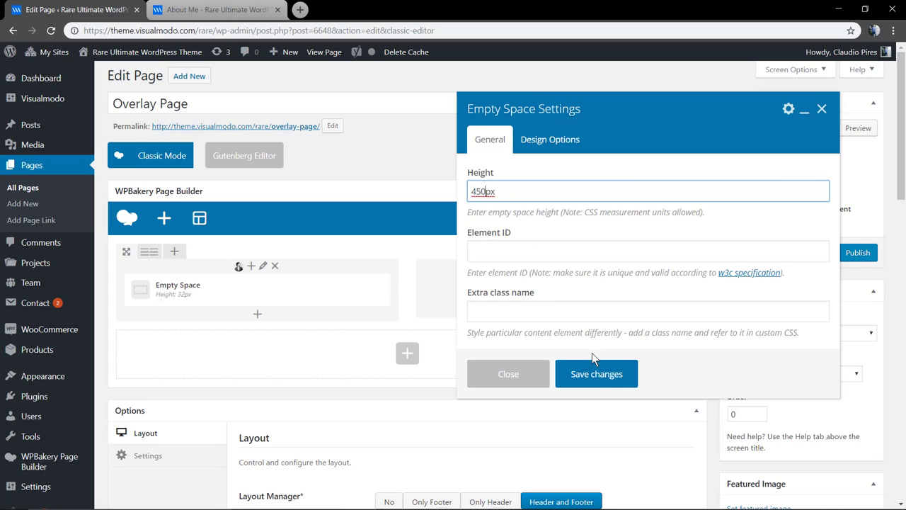
{"action": "left_click", "coordinate": [596, 373]}
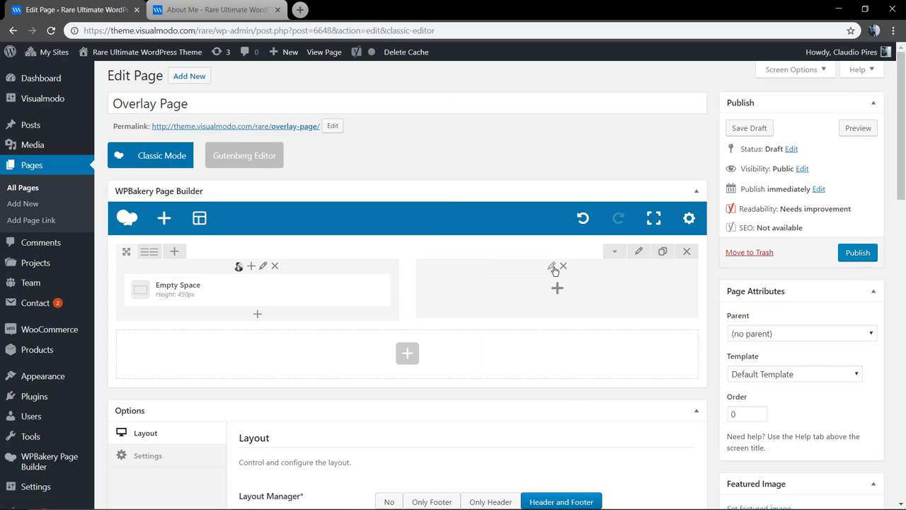
Step: Give the right column a dark grey #474747 background in Design Options
{"action": "left_click", "coordinate": [555, 266]}
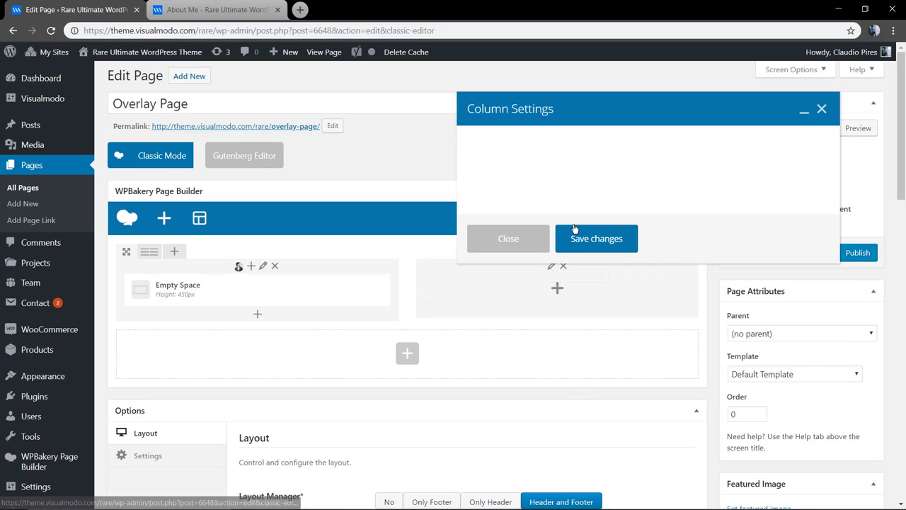
{"action": "left_click", "coordinate": [549, 140]}
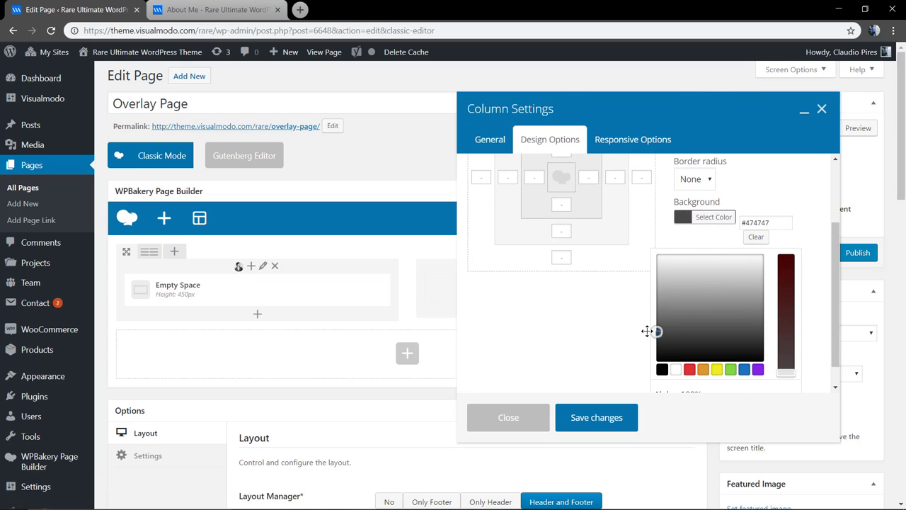
{"action": "left_click", "coordinate": [508, 416]}
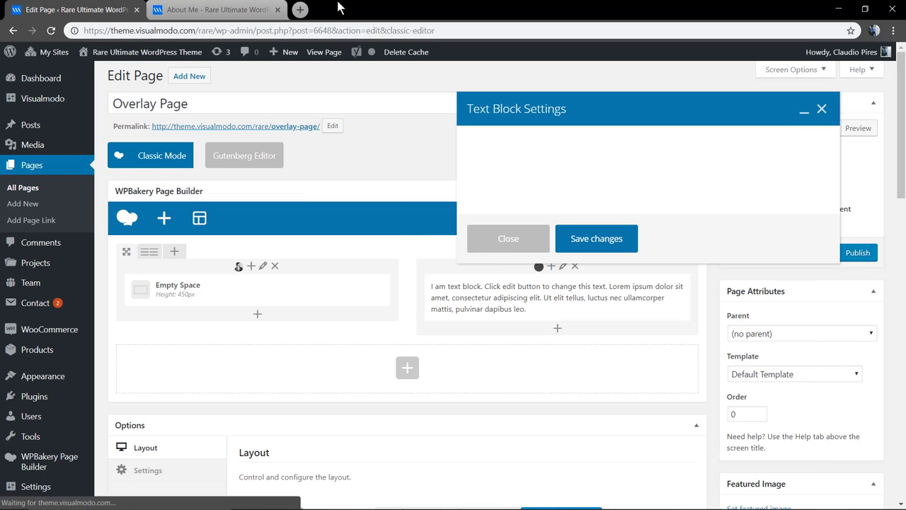
Step: Paste the demo's 'A Web Designer' heading into the text block in white
{"action": "left_click", "coordinate": [215, 9]}
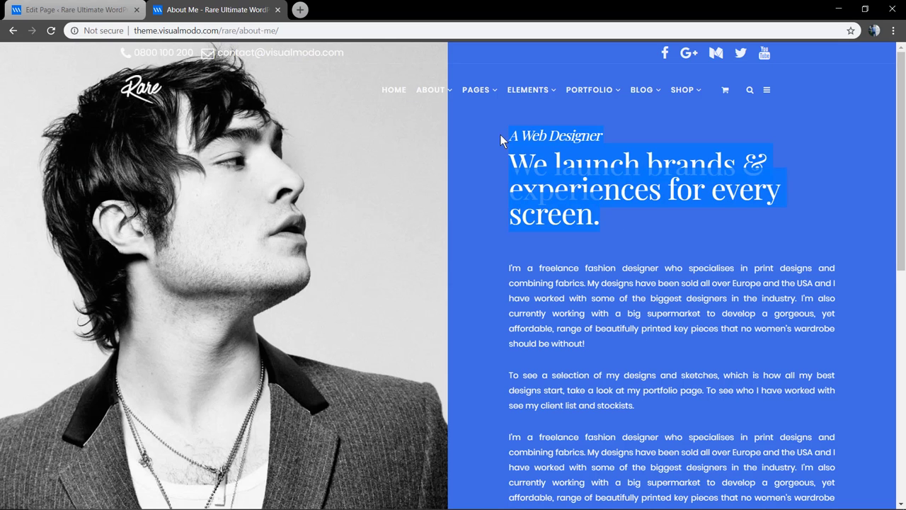
{"action": "left_click", "coordinate": [71, 8]}
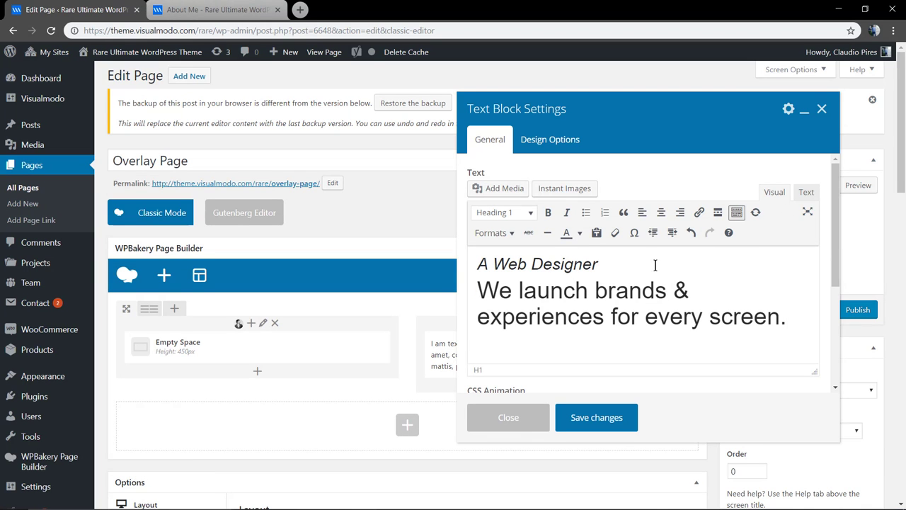
{"action": "left_click", "coordinate": [581, 232]}
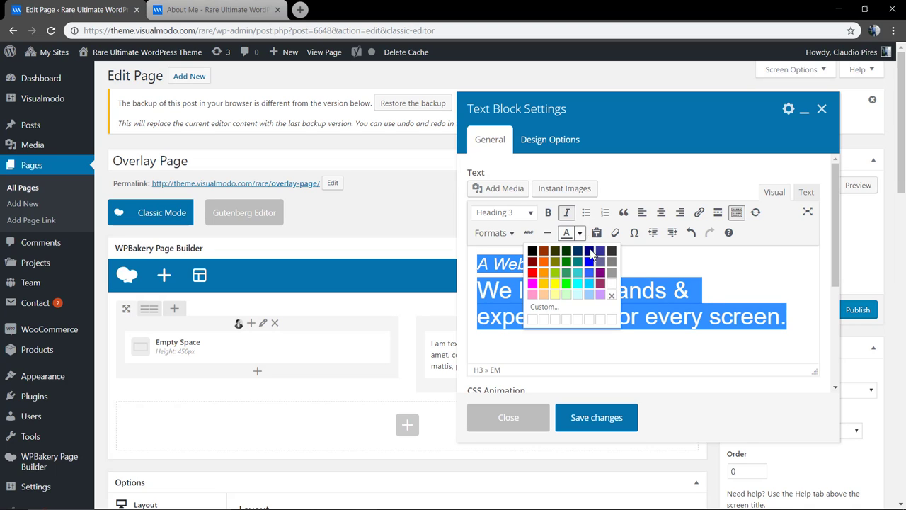
{"action": "left_click", "coordinate": [508, 416]}
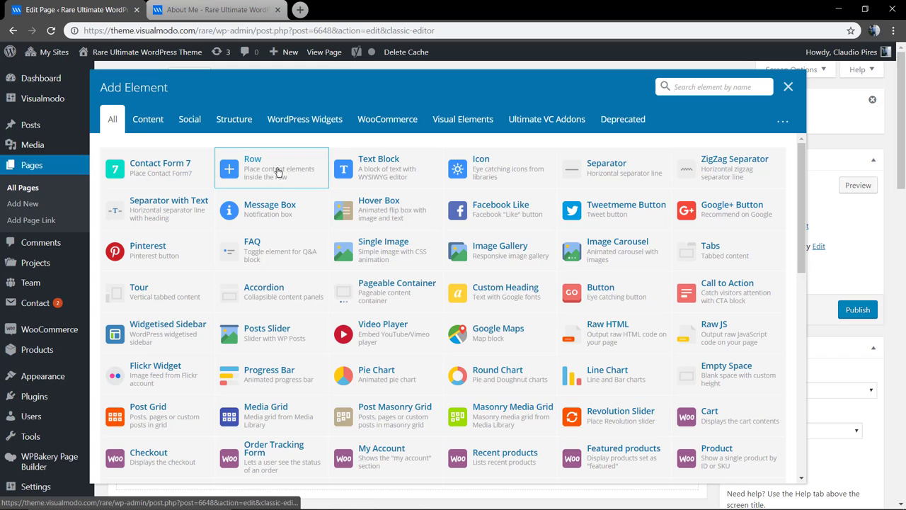
Step: Paste the demo's tagline and about paragraphs in white and save the text block
{"action": "left_click", "coordinate": [215, 8]}
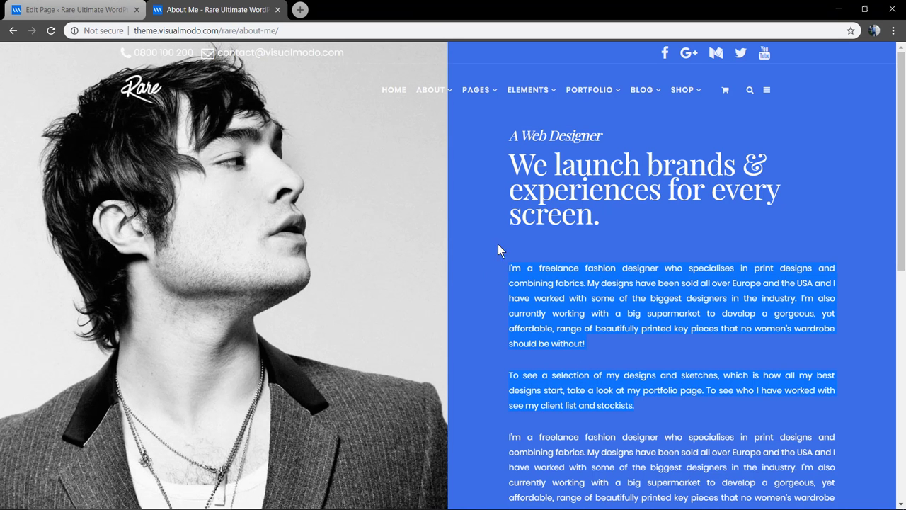
{"action": "left_click", "coordinate": [70, 8]}
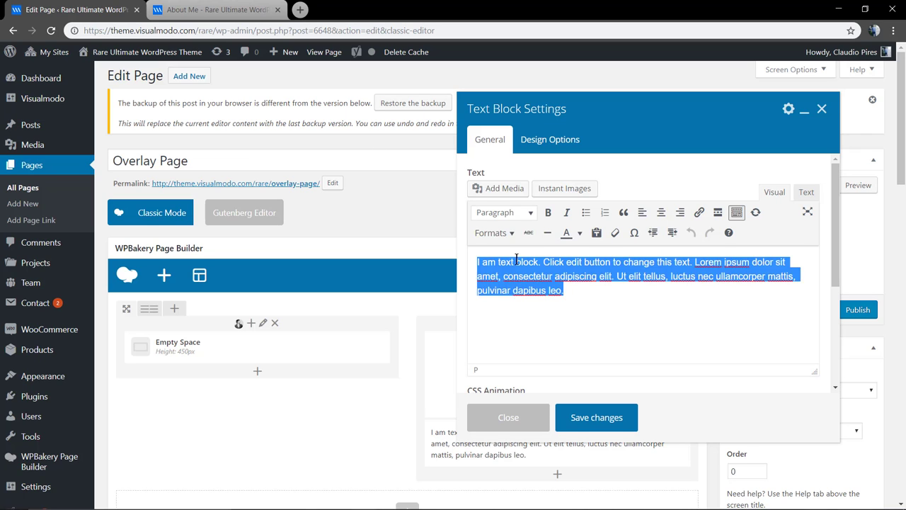
{"action": "left_click", "coordinate": [580, 232]}
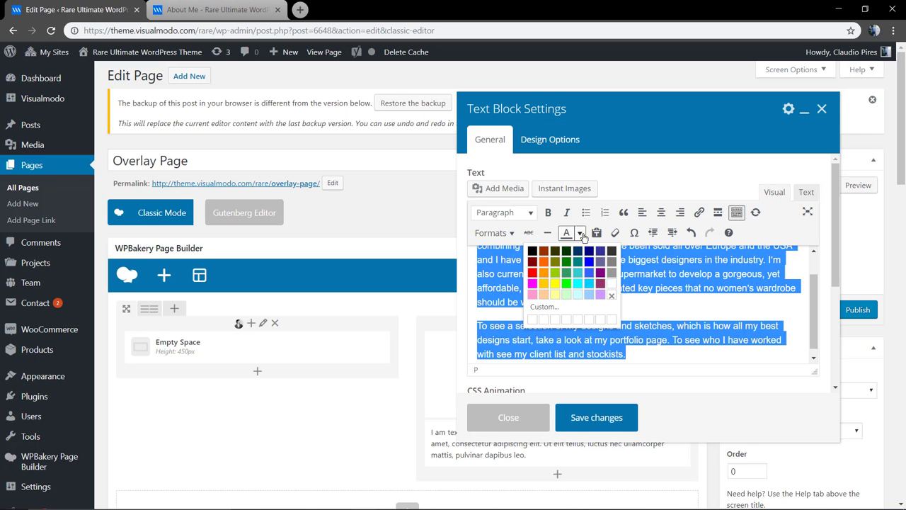
{"action": "left_click", "coordinate": [596, 416]}
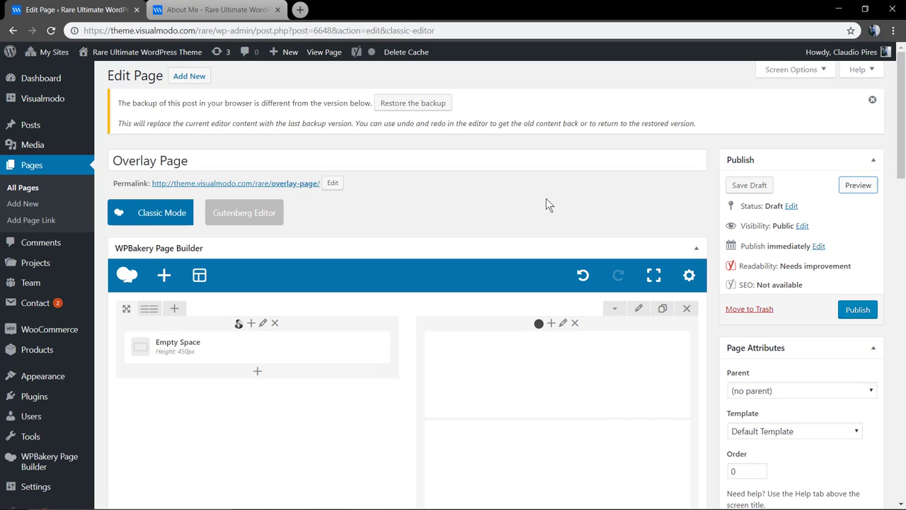
Step: Preview the Overlay Page hero row, then return to the editor
{"action": "left_click", "coordinate": [858, 184]}
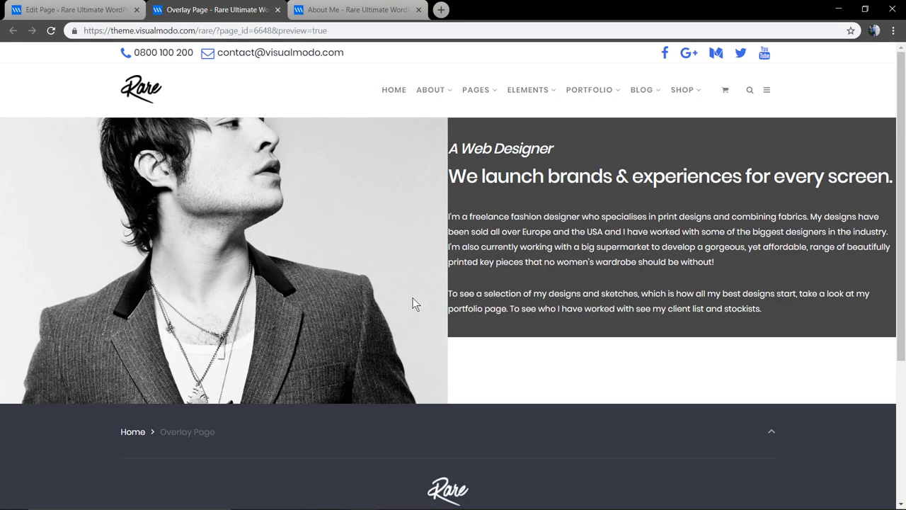
{"action": "mouse_move", "coordinate": [462, 308]}
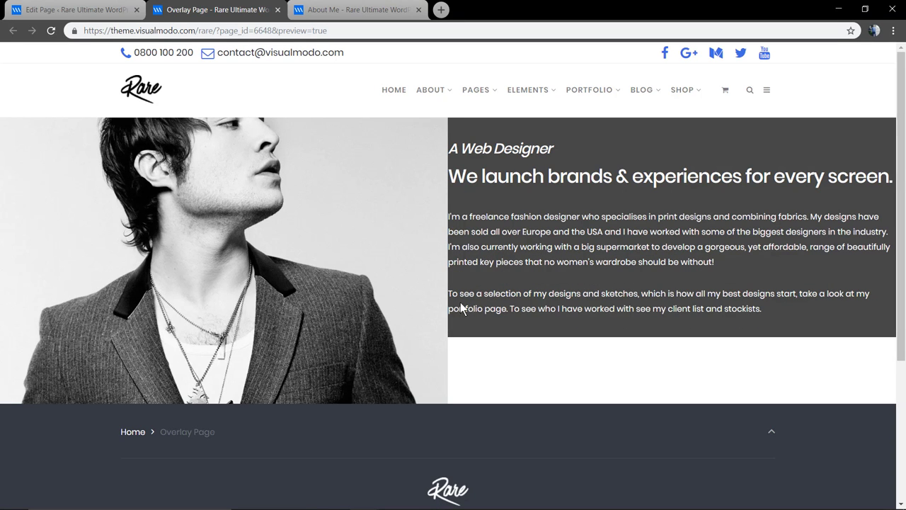
{"action": "mouse_move", "coordinate": [407, 303]}
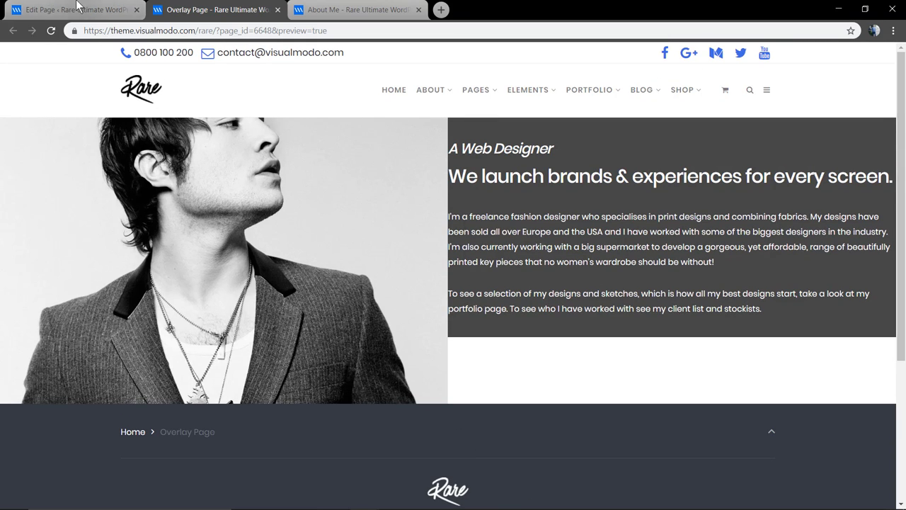
{"action": "left_click", "coordinate": [71, 9]}
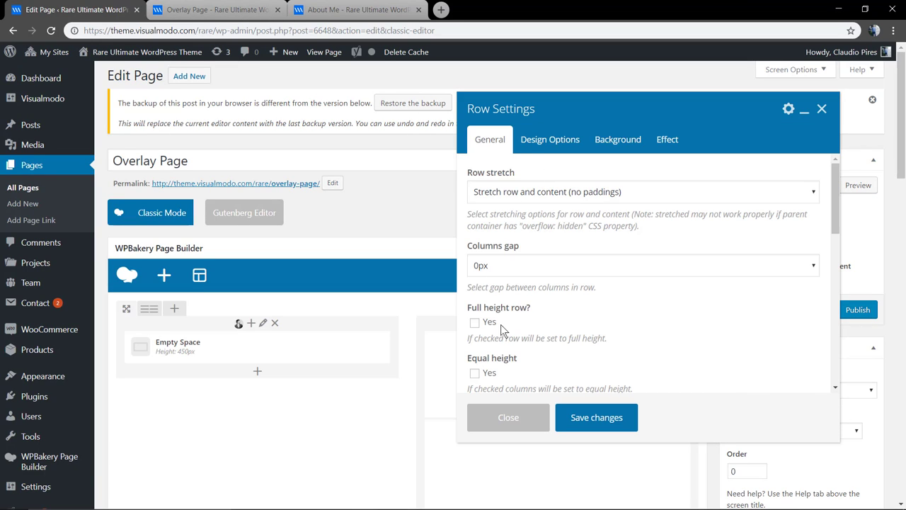
Step: Give the right text column 10% left and right padding and save
{"action": "left_click", "coordinate": [596, 416]}
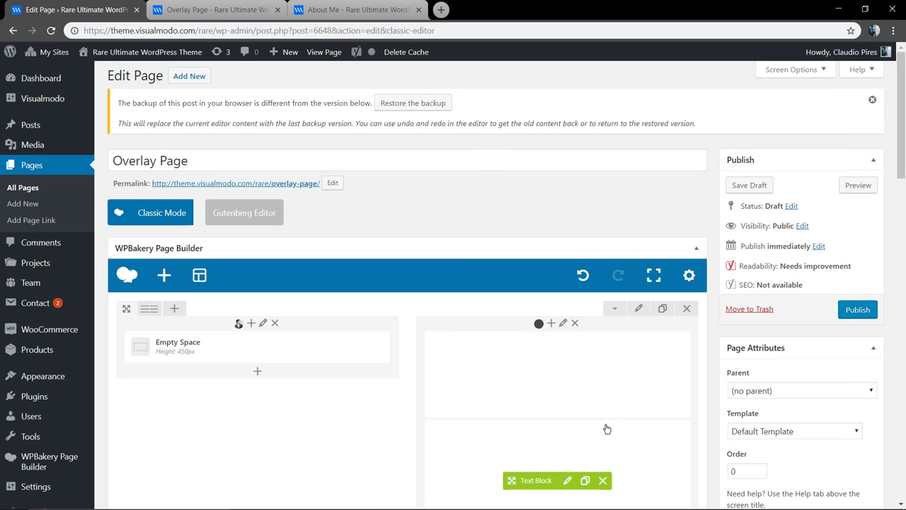
{"action": "mouse_move", "coordinate": [639, 309]}
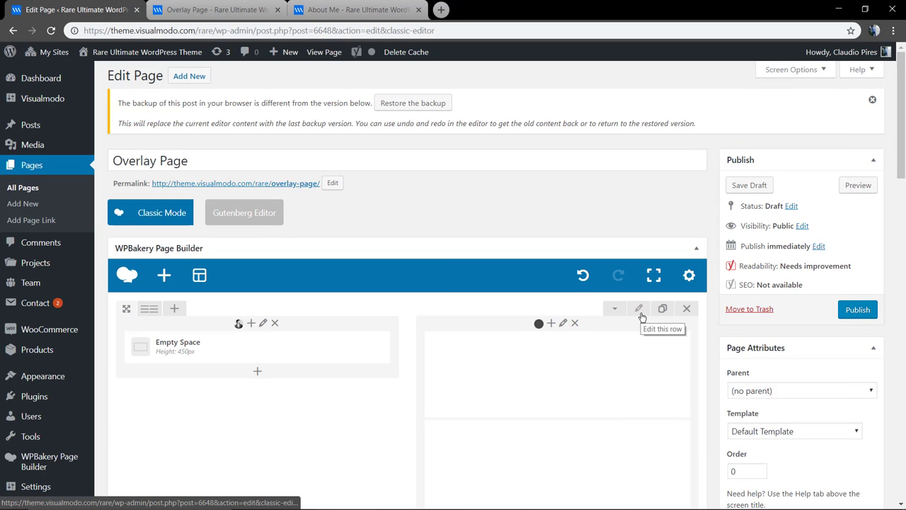
{"action": "left_click", "coordinate": [564, 322]}
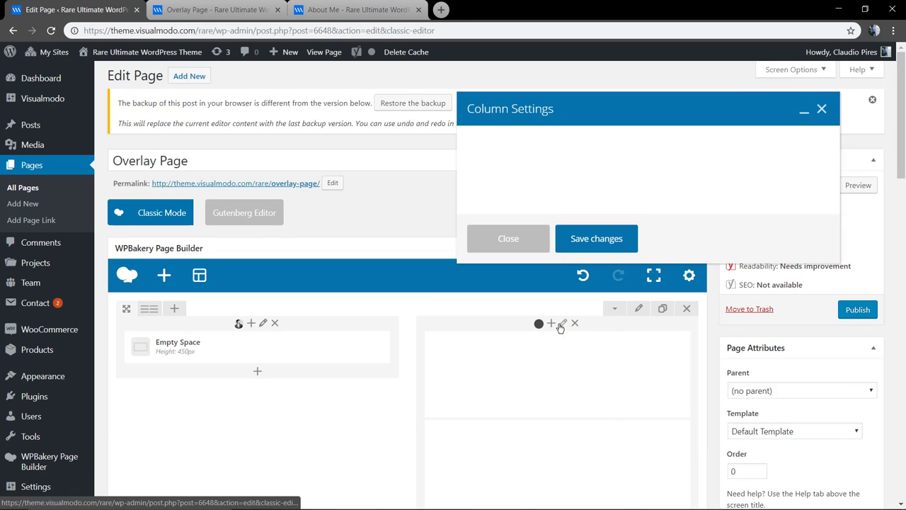
{"action": "left_click", "coordinate": [549, 139]}
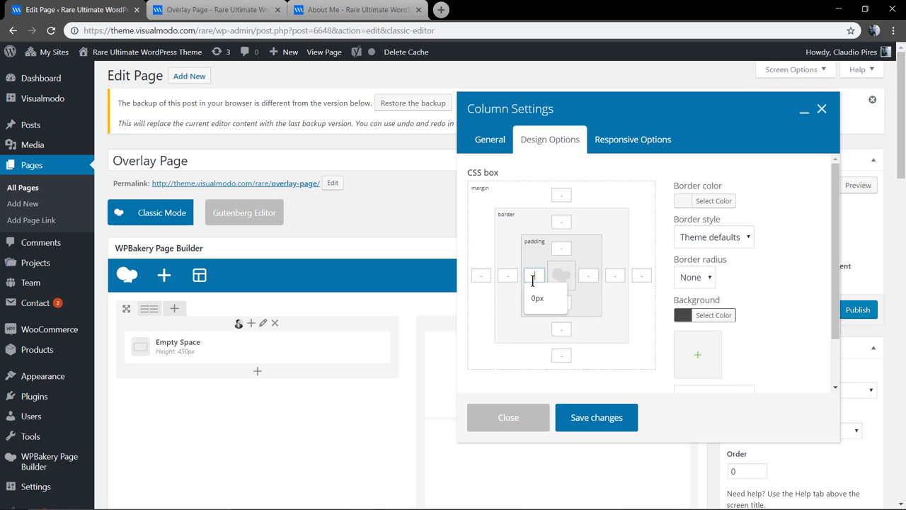
{"action": "type", "text": "10%"}
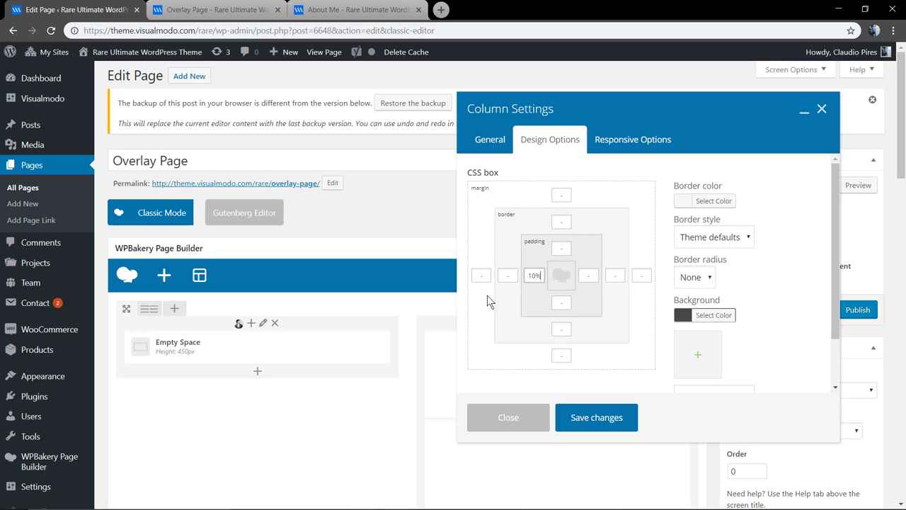
{"action": "left_click", "coordinate": [587, 275]}
{"action": "type", "text": "10"}
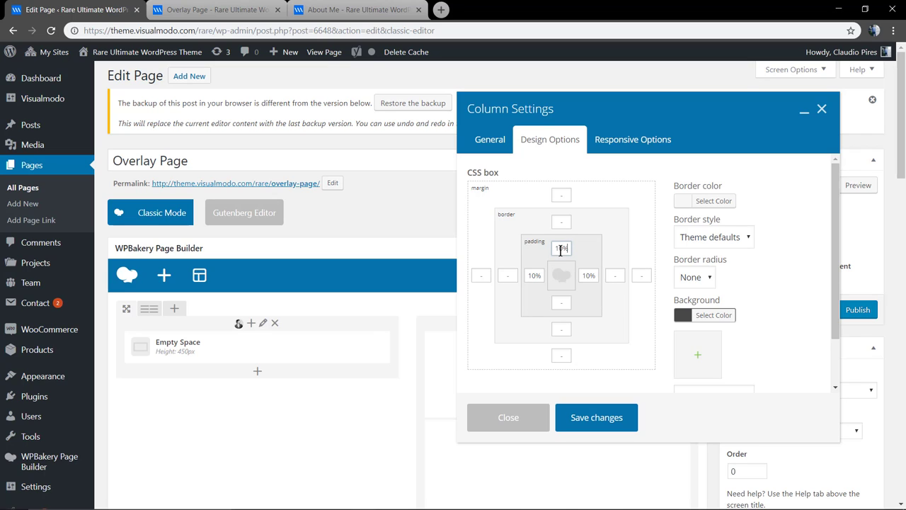
{"action": "left_click", "coordinate": [561, 303]}
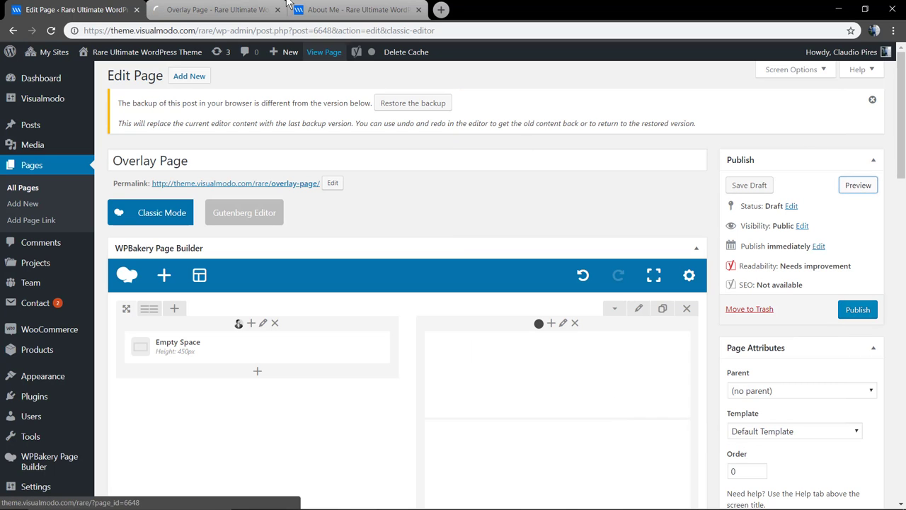
{"action": "left_click", "coordinate": [858, 184]}
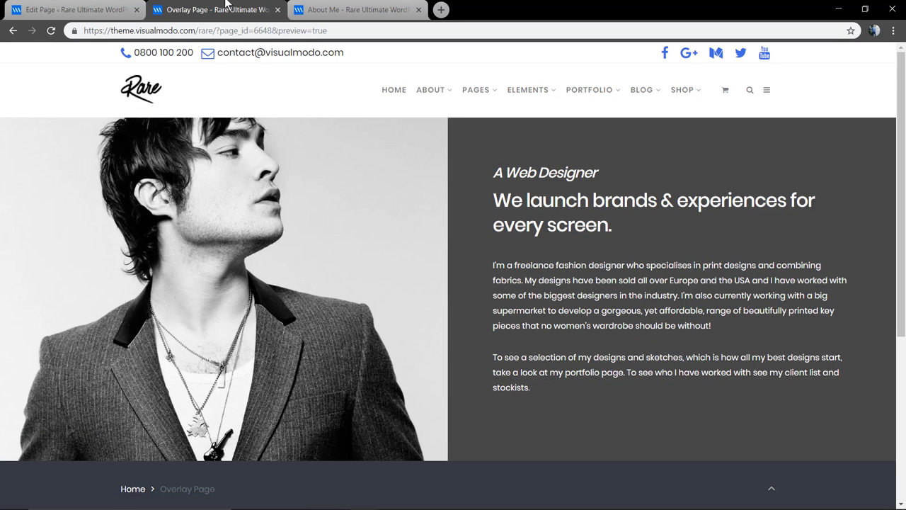
{"action": "left_click", "coordinate": [71, 9]}
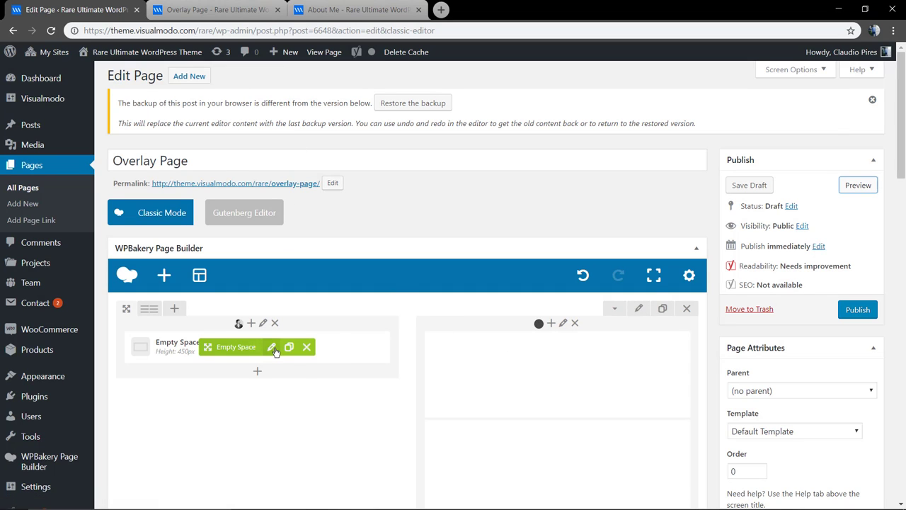
Step: Set the image column's Empty Space height to 550px
{"action": "left_click", "coordinate": [272, 345]}
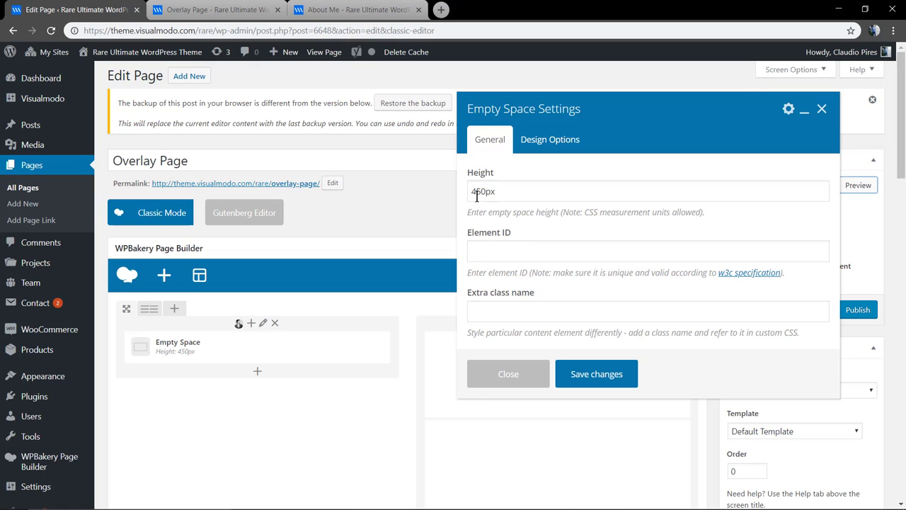
{"action": "type", "text": "550px"}
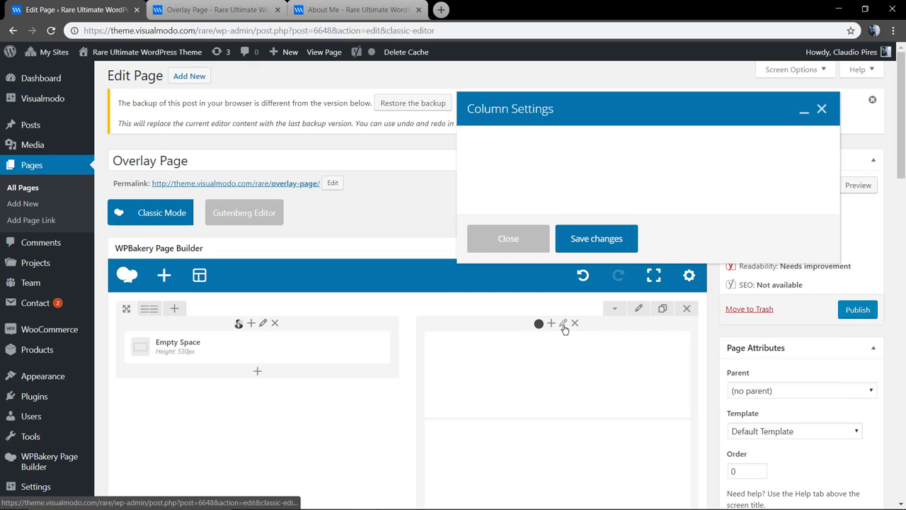
Step: Give the text column 10% padding on all sides, save it, and view the preview
{"action": "left_click", "coordinate": [549, 138]}
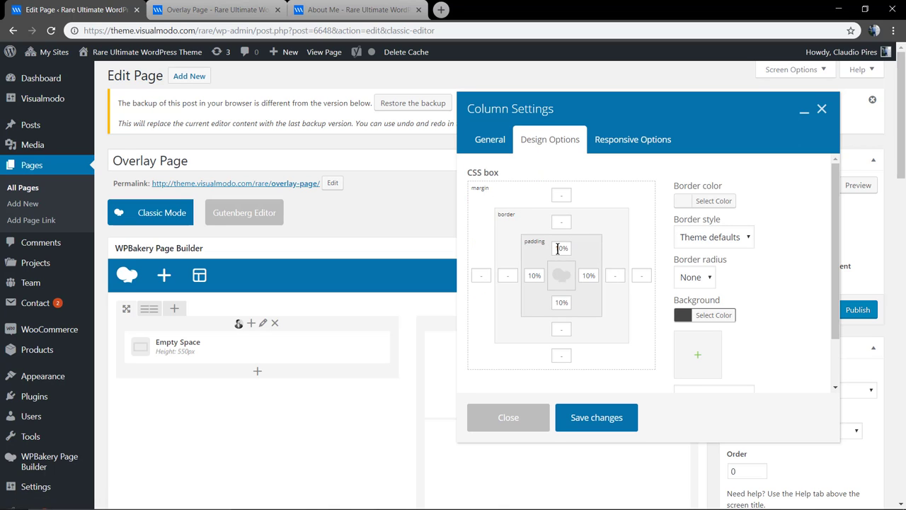
{"action": "left_click", "coordinate": [596, 416]}
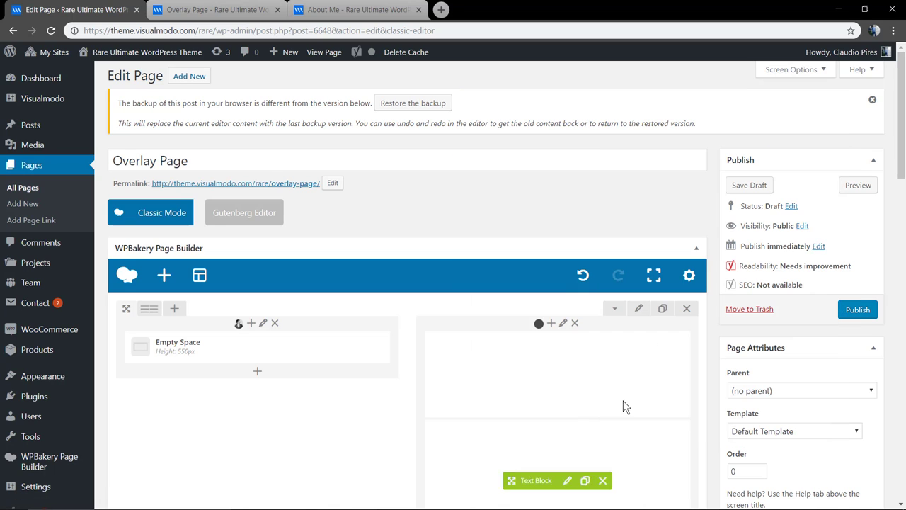
{"action": "left_click", "coordinate": [858, 185]}
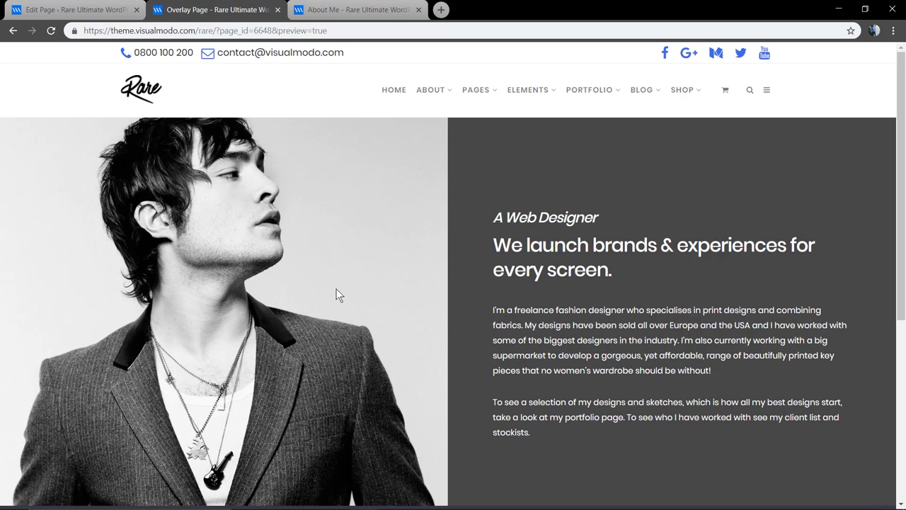
{"action": "mouse_move", "coordinate": [371, 318]}
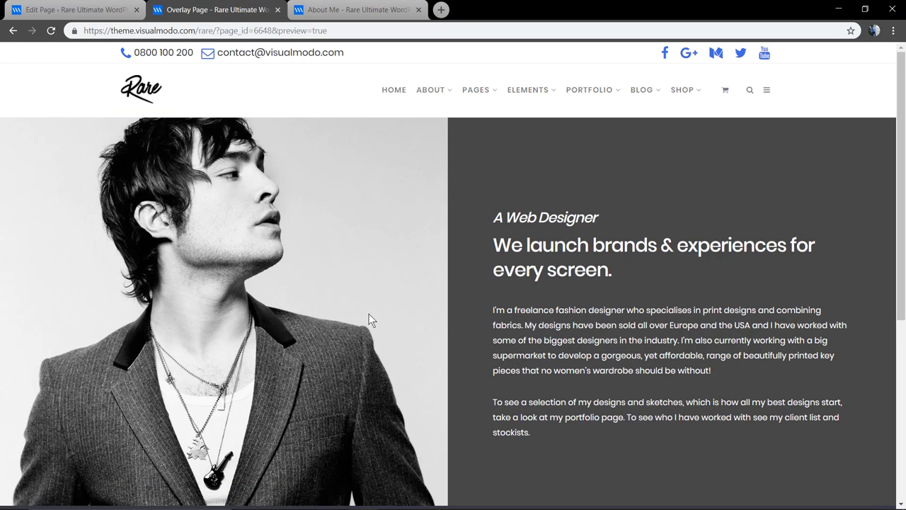
{"action": "mouse_move", "coordinate": [824, 62]}
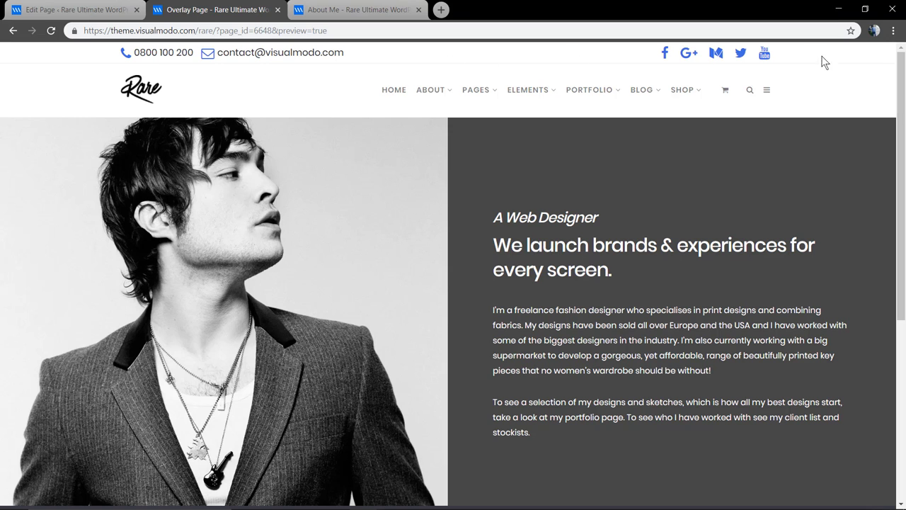
{"action": "mouse_move", "coordinate": [289, 247]}
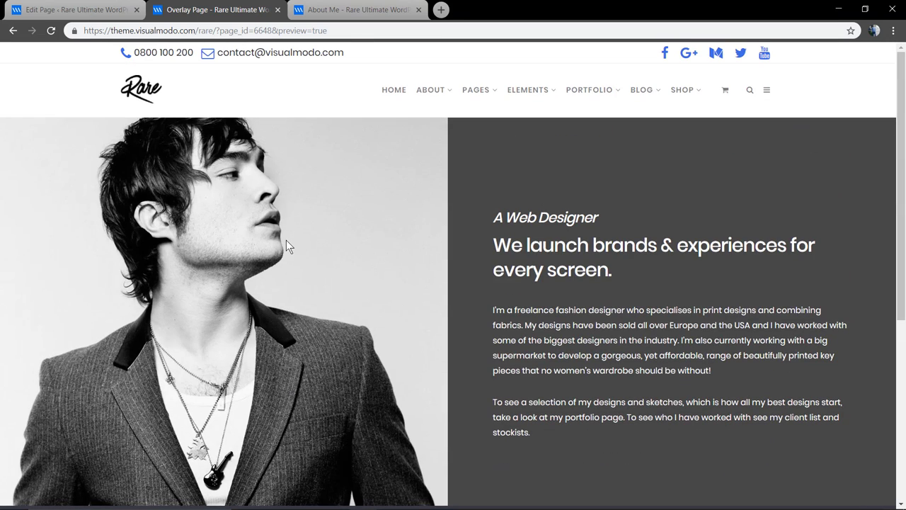
Step: Return from the refreshed preview to the page editor
{"action": "left_click", "coordinate": [71, 8]}
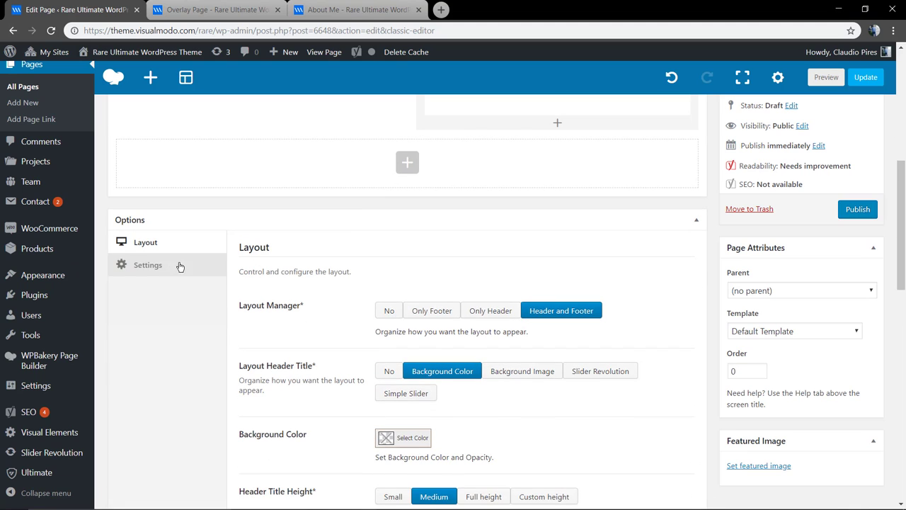
Step: Set Overlay Navigation to Light Colors in the page settings, update, and check the preview
{"action": "left_click", "coordinate": [147, 265]}
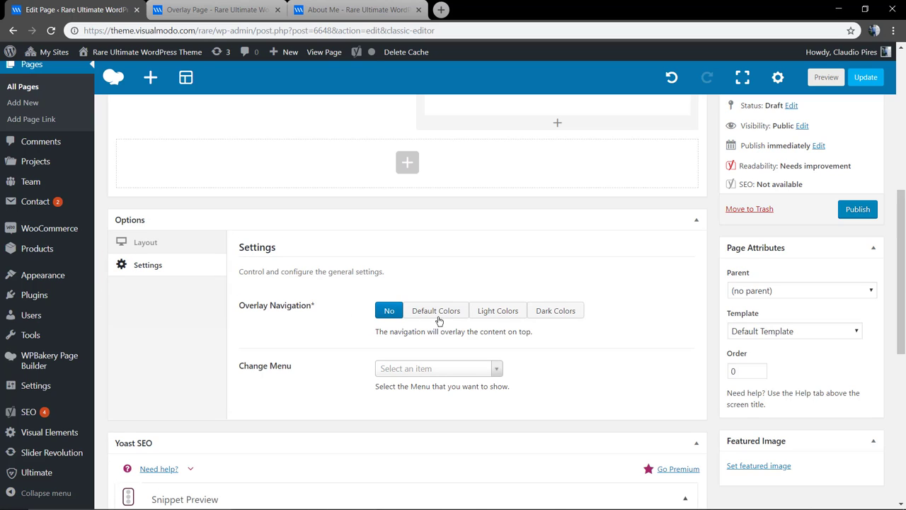
{"action": "mouse_move", "coordinate": [498, 311]}
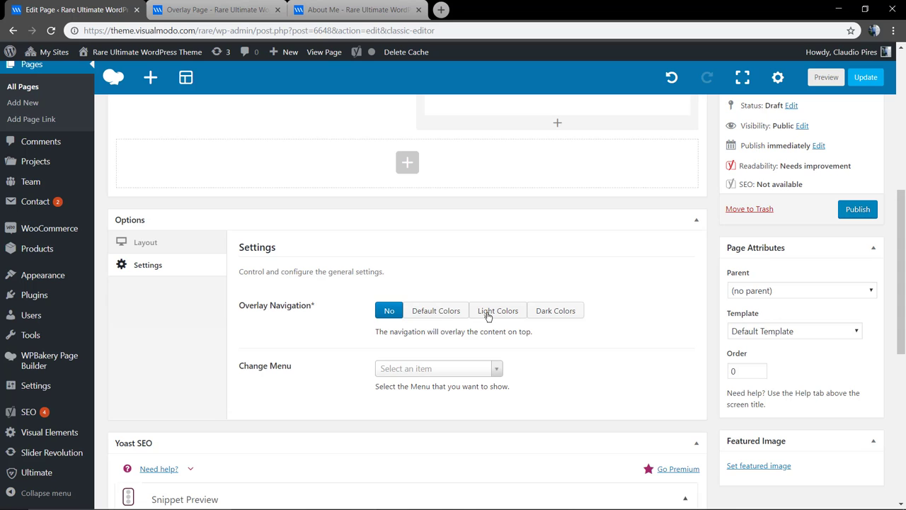
{"action": "left_click", "coordinate": [498, 310]}
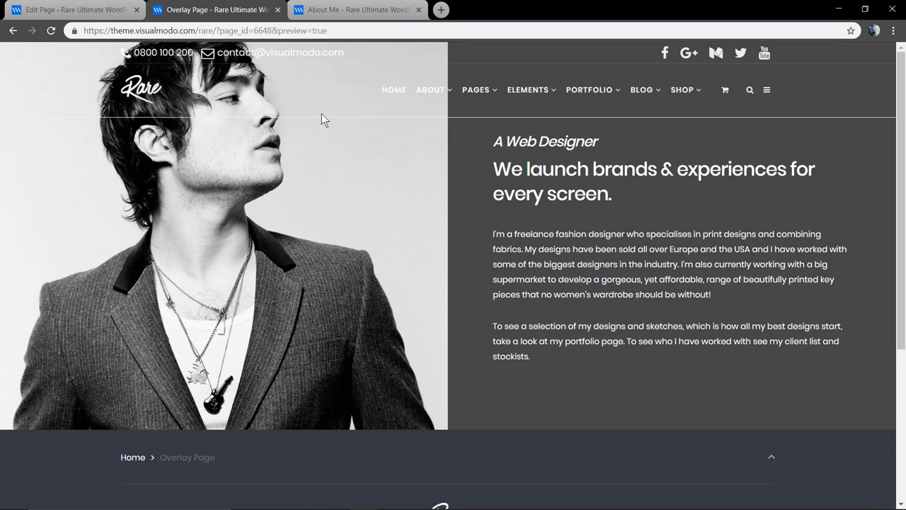
{"action": "mouse_move", "coordinate": [346, 150]}
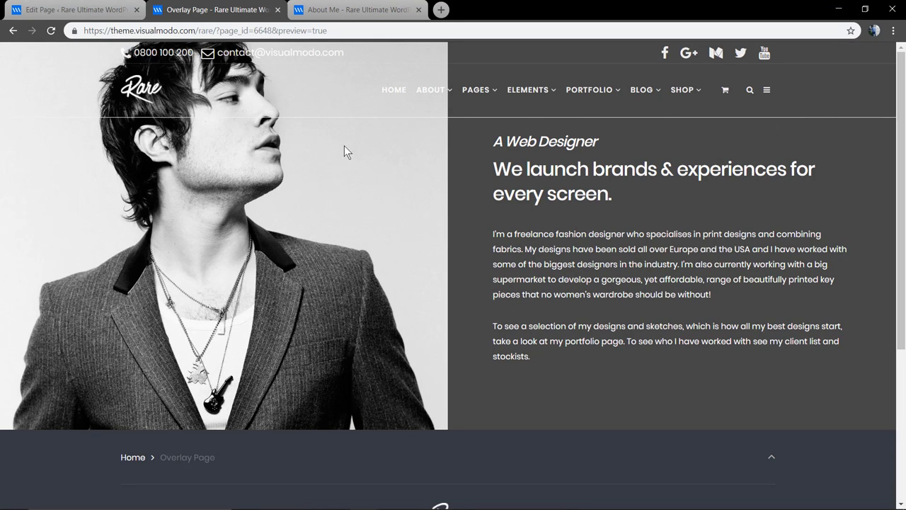
{"action": "left_click", "coordinate": [73, 8]}
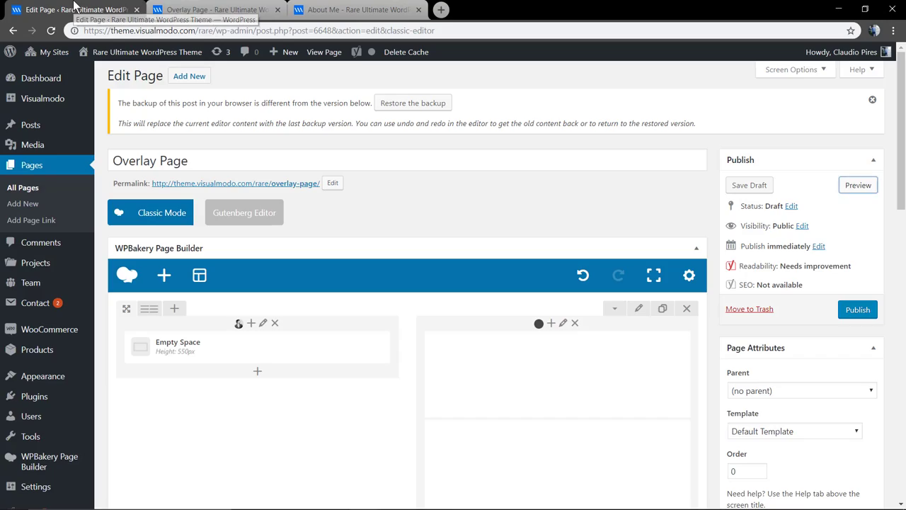
Step: Review the Layout tab's Layout Manager and Header Title Height settings for the page
{"action": "scroll", "scroll_direction": "down", "scroll_amount": 3}
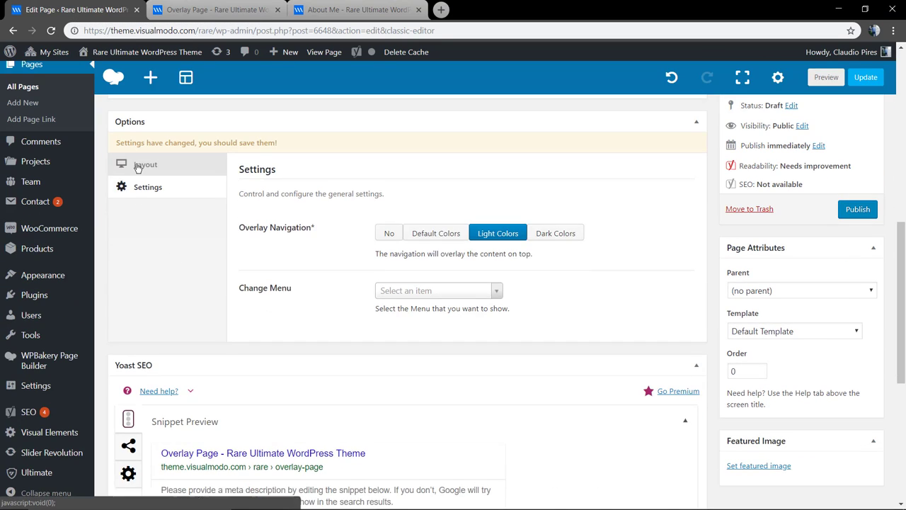
{"action": "left_click", "coordinate": [144, 164]}
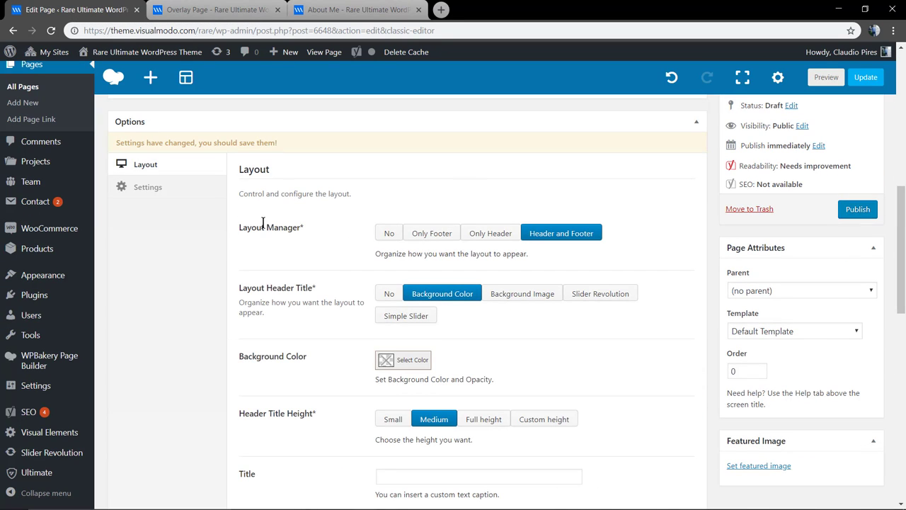
{"action": "double_click", "coordinate": [261, 287]}
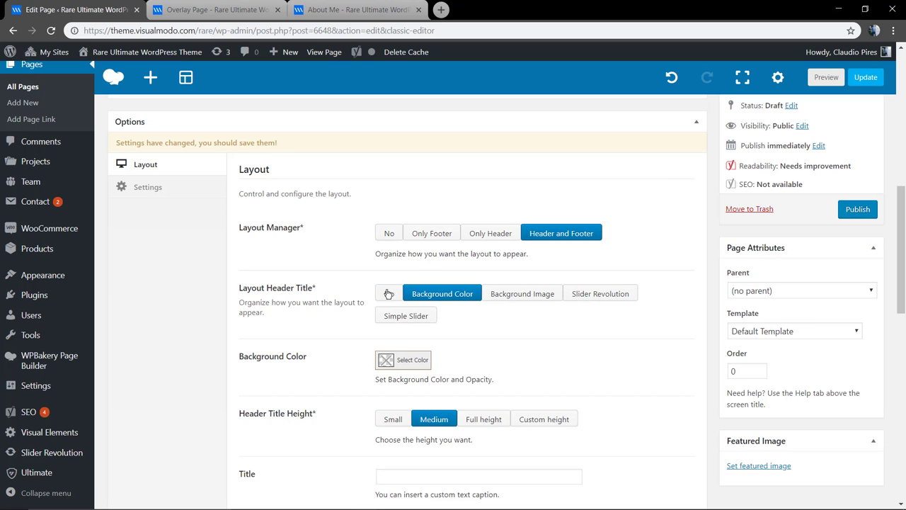
{"action": "mouse_move", "coordinate": [388, 293]}
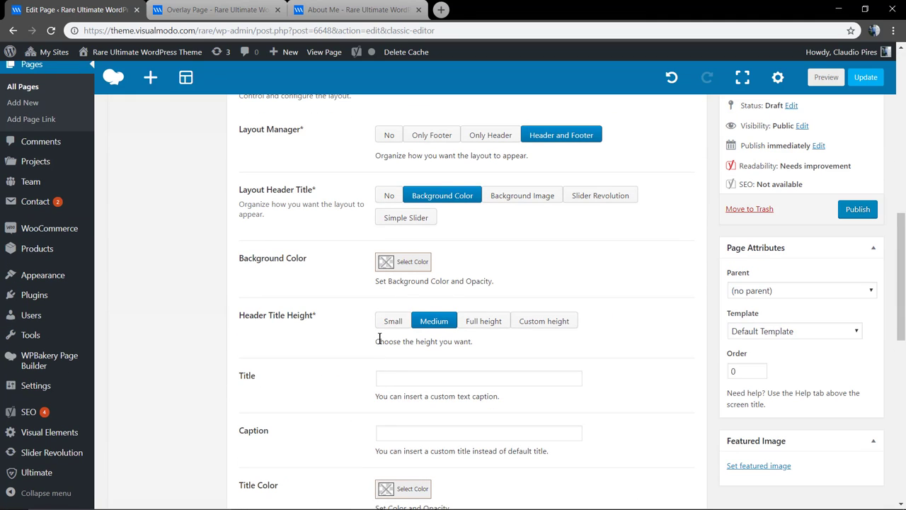
{"action": "left_click", "coordinate": [388, 196]}
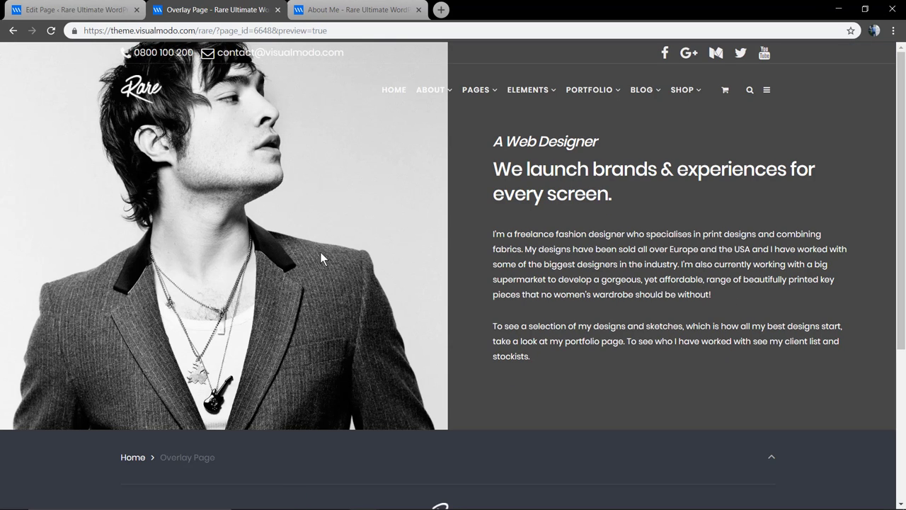
{"action": "mouse_move", "coordinate": [338, 272]}
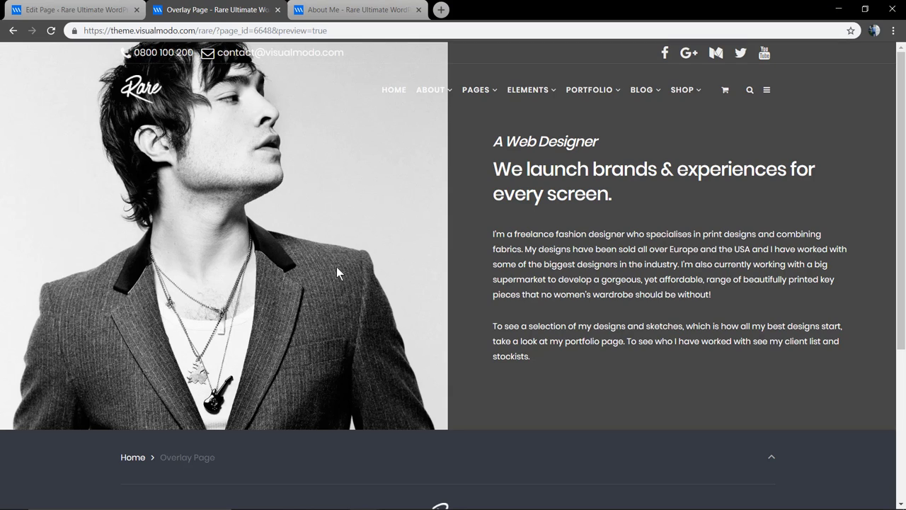
{"action": "mouse_move", "coordinate": [340, 274]}
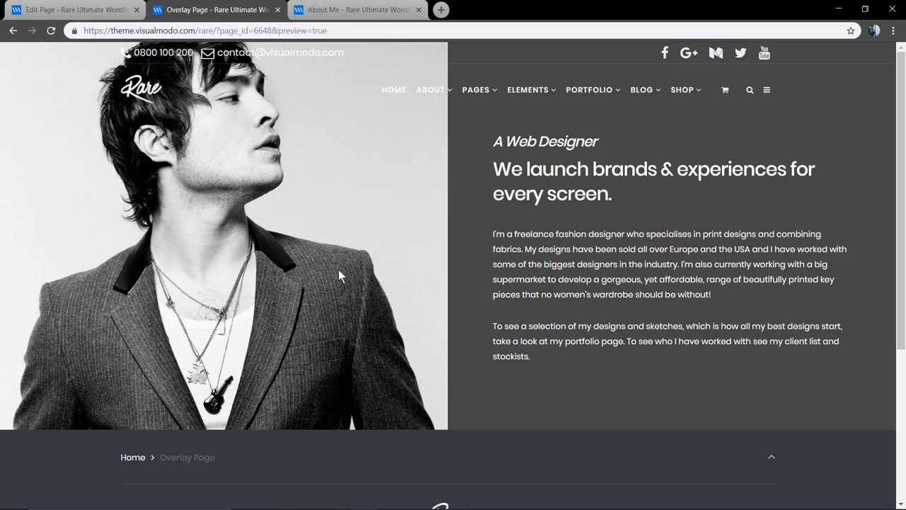